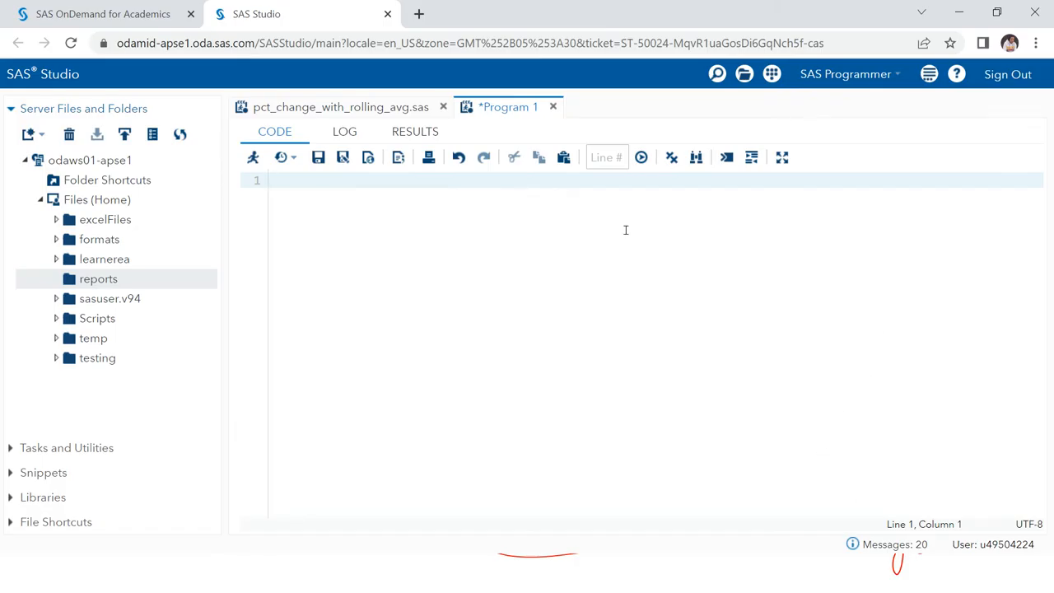
Step: Write and run 'proc freq data=sashelp.cars; tables type; run;' to tabulate car types
{"action": "key", "text": "Enter"}
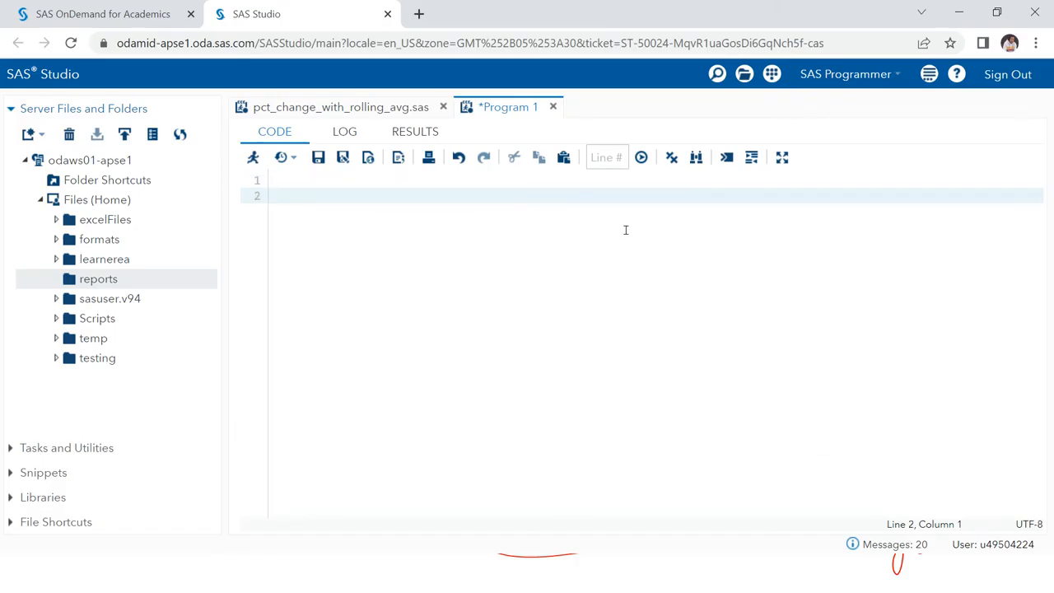
{"action": "type", "text": "proc"}
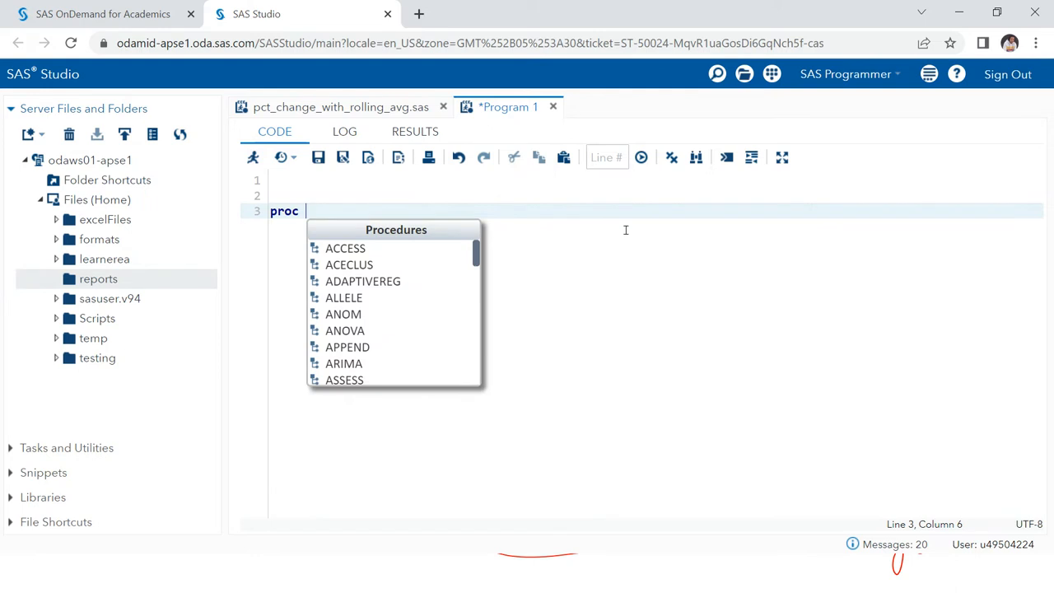
{"action": "type", "text": "freq"}
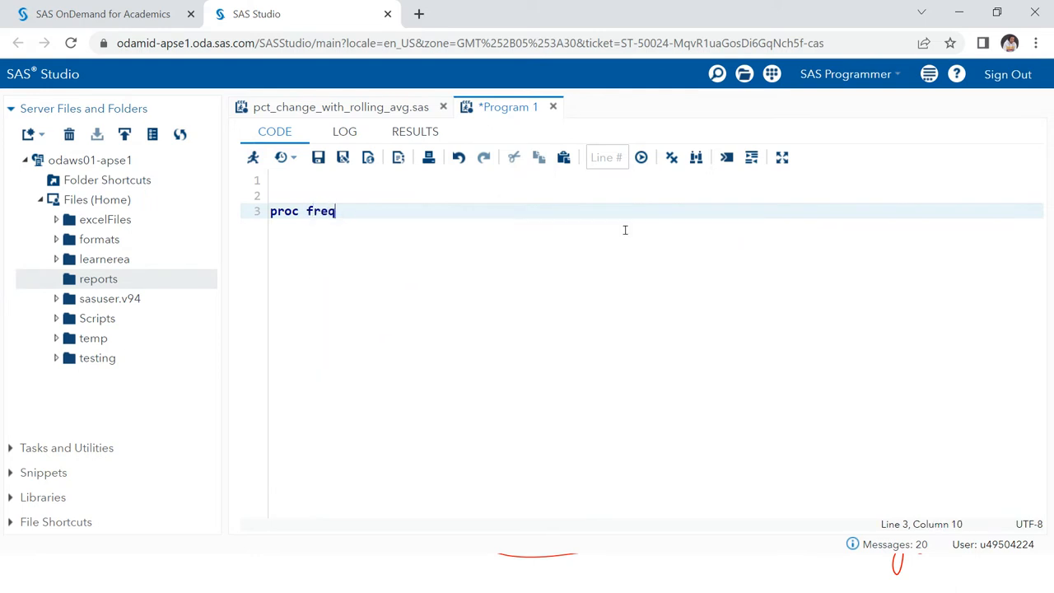
{"action": "type", "text": "data=sashelp.ca"}
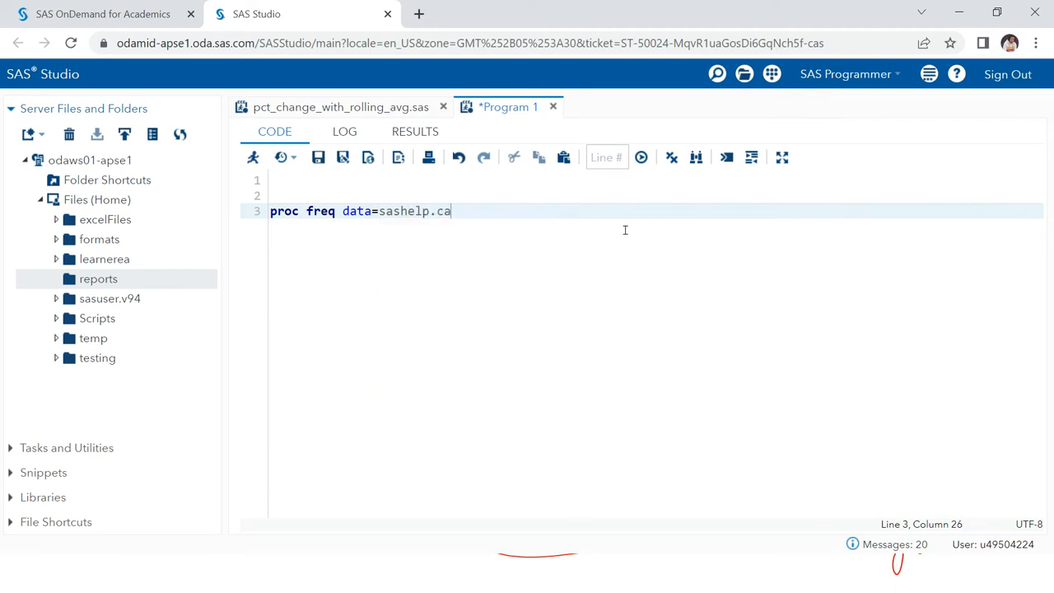
{"action": "type", "text": "rs;"}
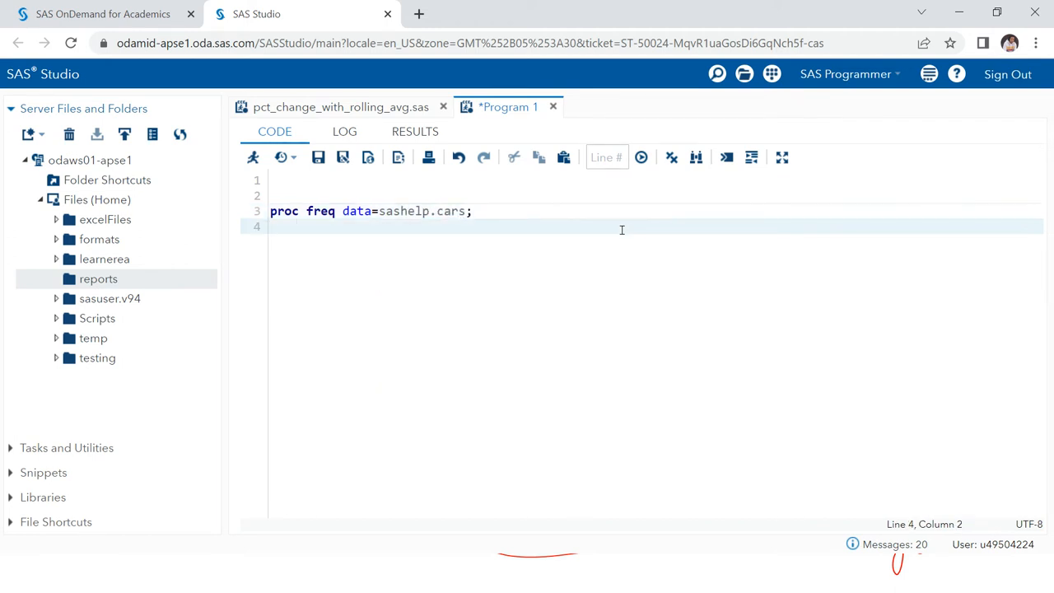
{"action": "type", "text": "t"}
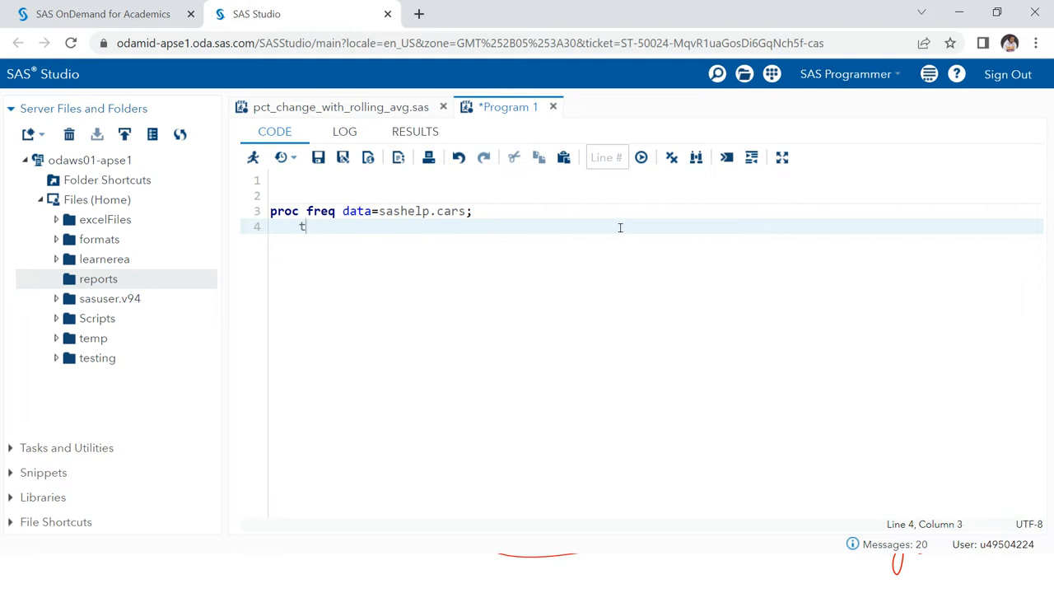
{"action": "type", "text": "able"}
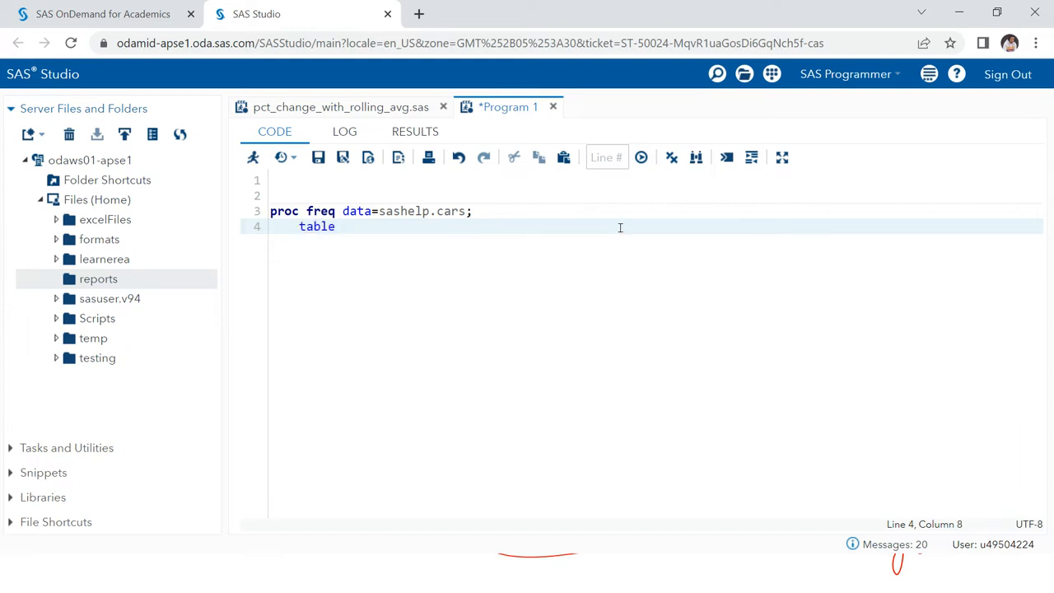
{"action": "type", "text": "s"}
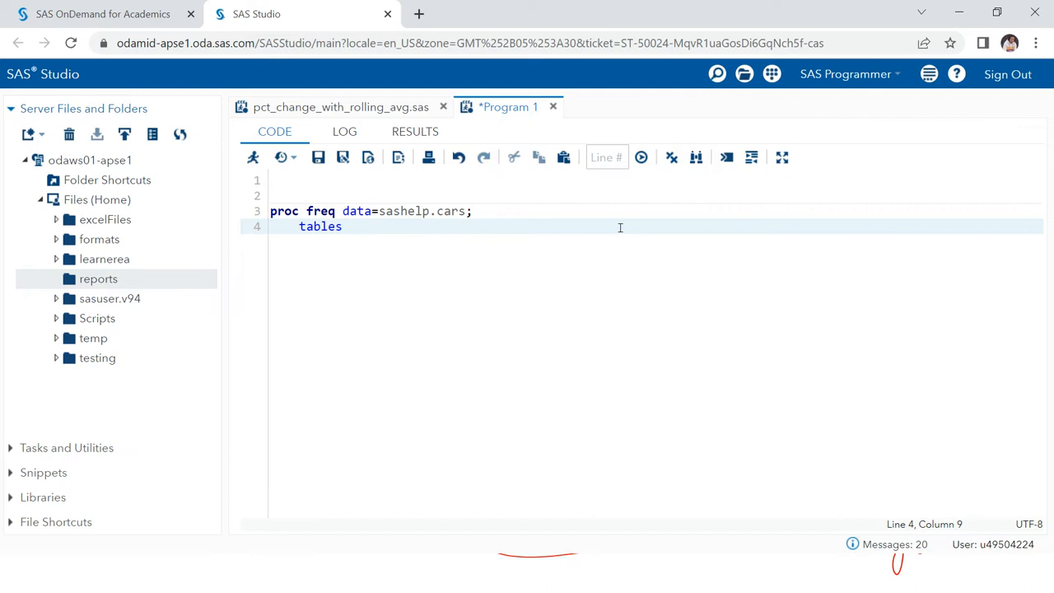
{"action": "type", "text": "type;"}
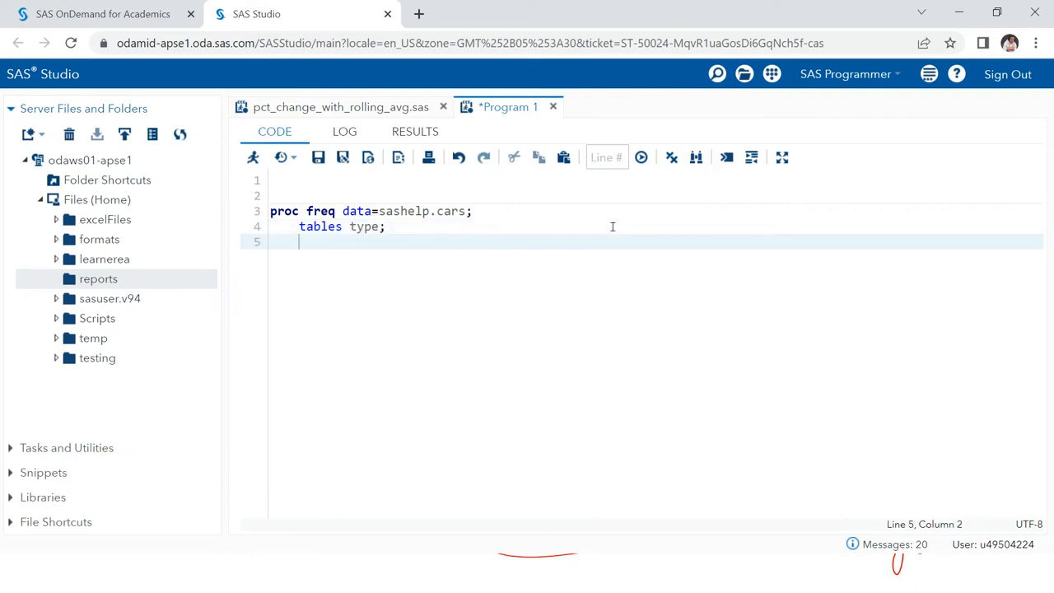
{"action": "type", "text": "run;"}
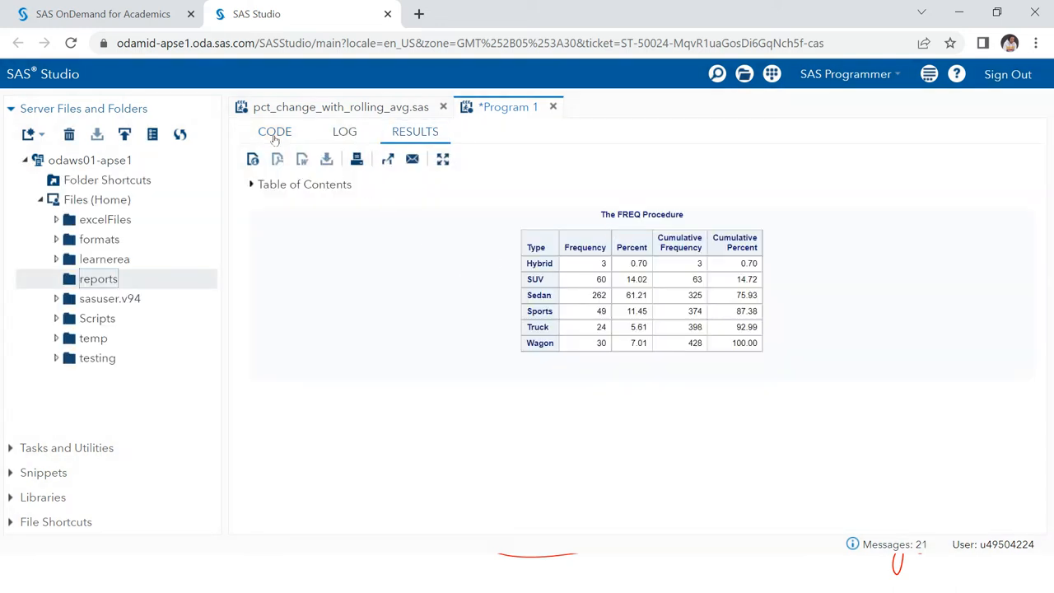
{"action": "left_click", "coordinate": [274, 131]}
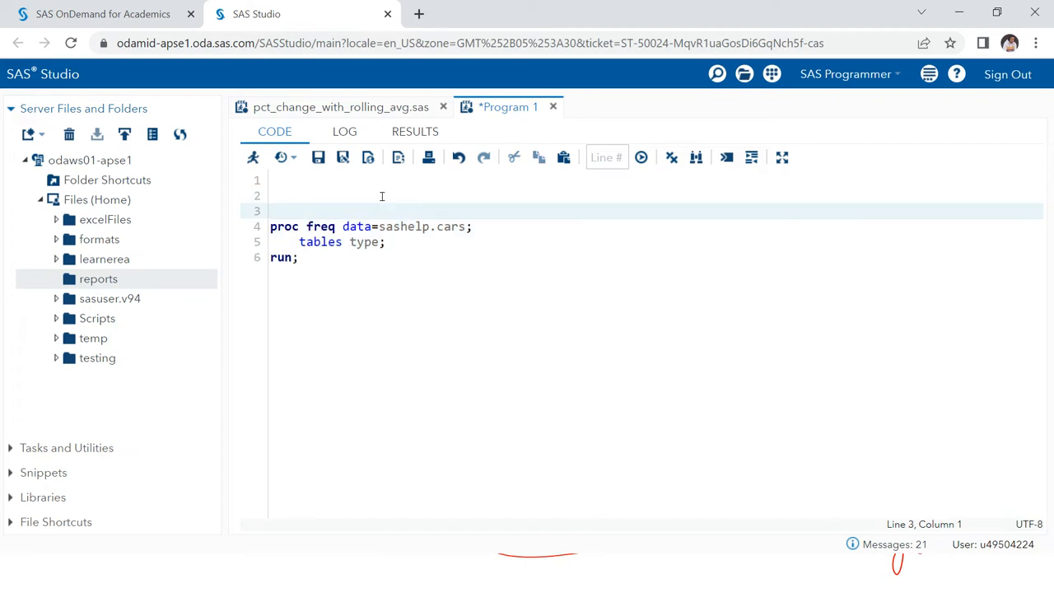
Step: Add 'ods pdf file="" style=Daisy;' above the PROC FREQ code
{"action": "type", "text": "ods"}
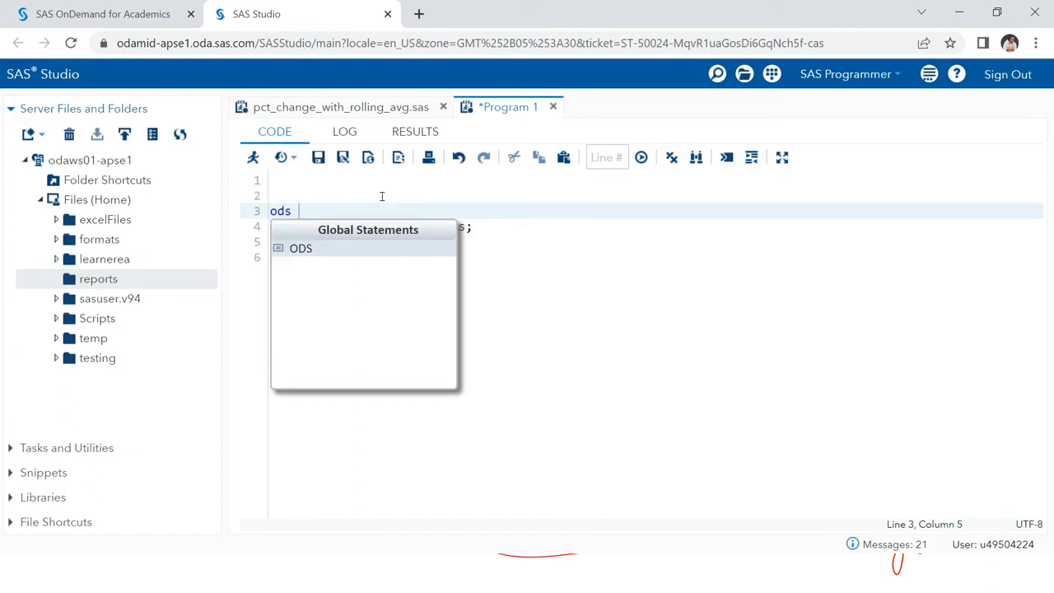
{"action": "type", "text": "pdf"}
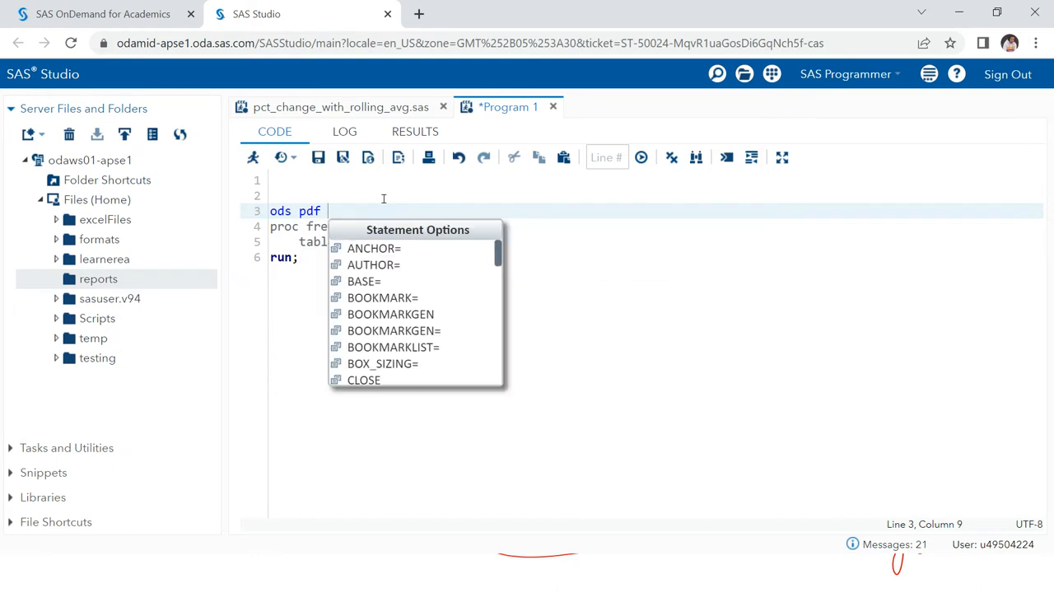
{"action": "type", "text": "file="}
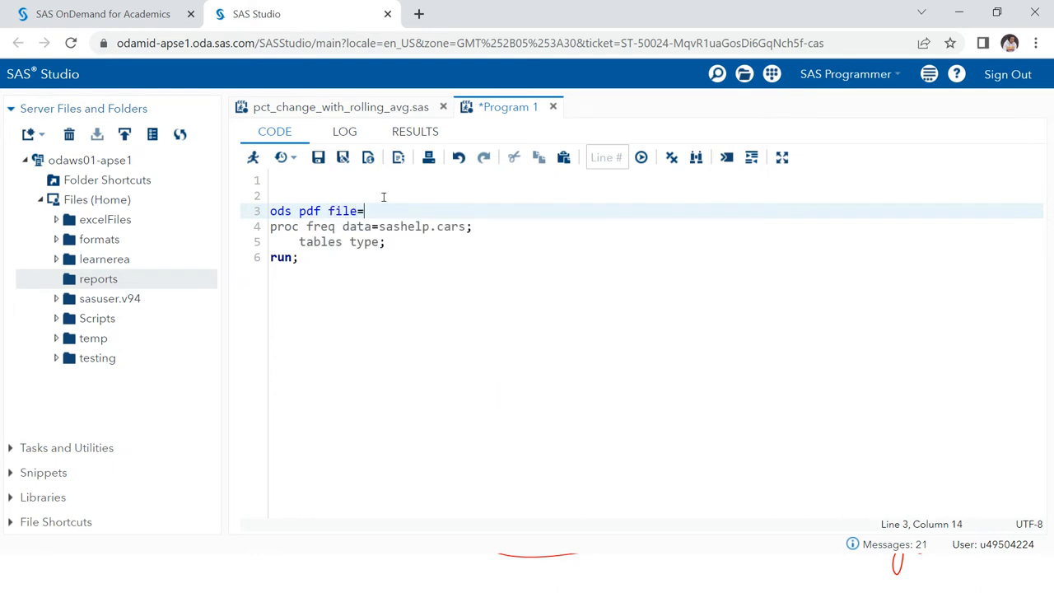
{"action": "type", "text": "\"\""}
{"action": "type", "text": "s"}
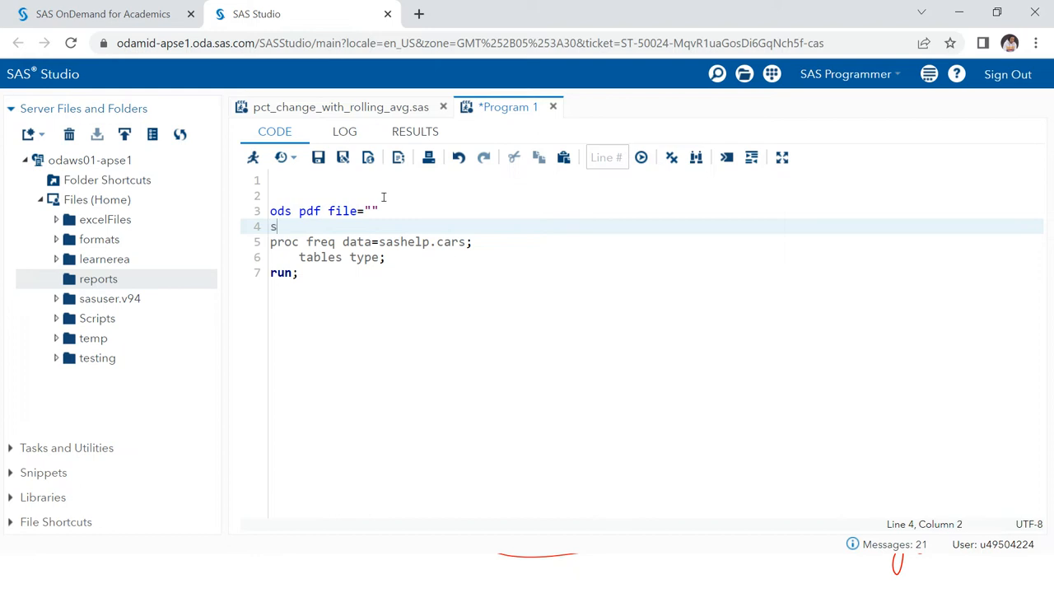
{"action": "type", "text": "tyle="}
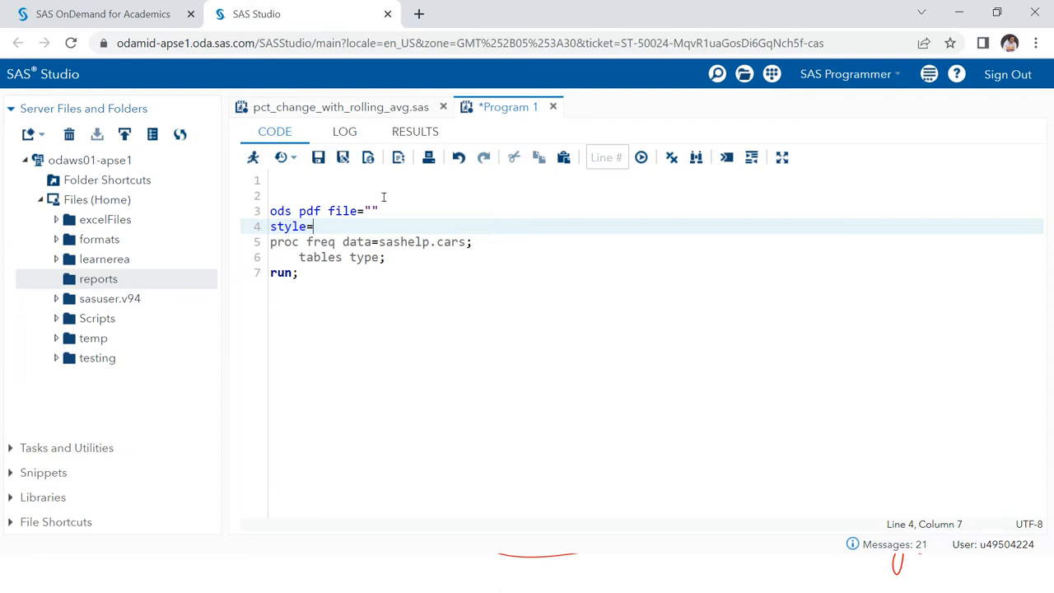
{"action": "type", "text": "Daisy"}
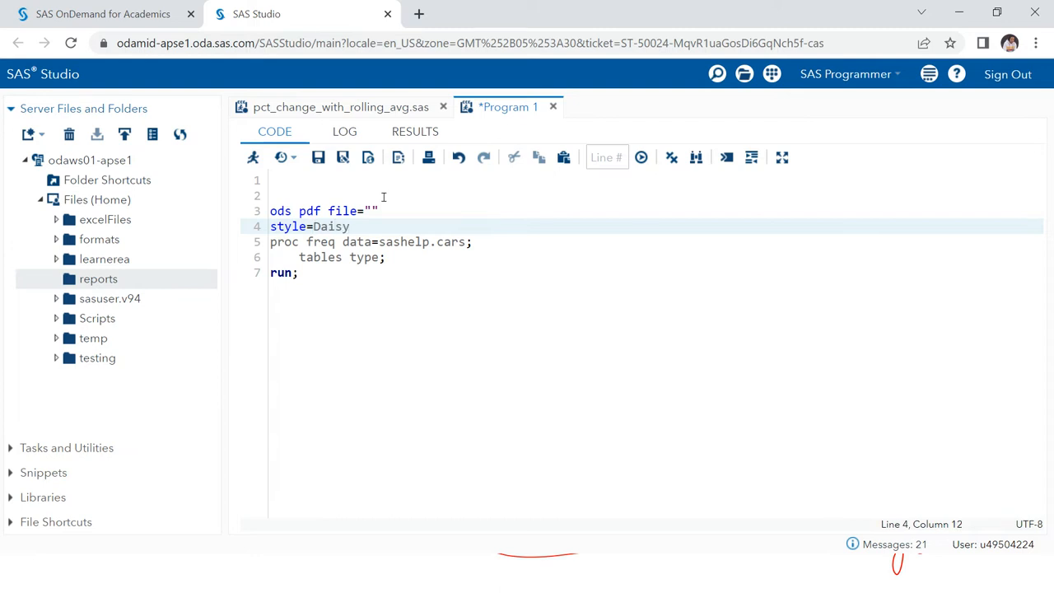
{"action": "type", "text": ";"}
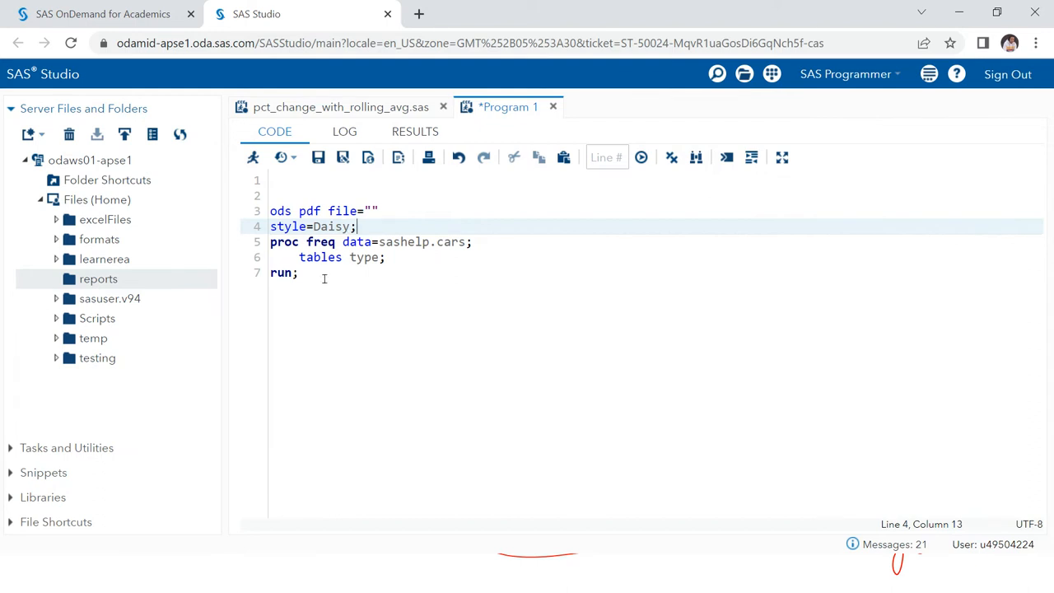
Step: Add 'ods pdf close;' after the run statement
{"action": "left_click", "coordinate": [298, 273]}
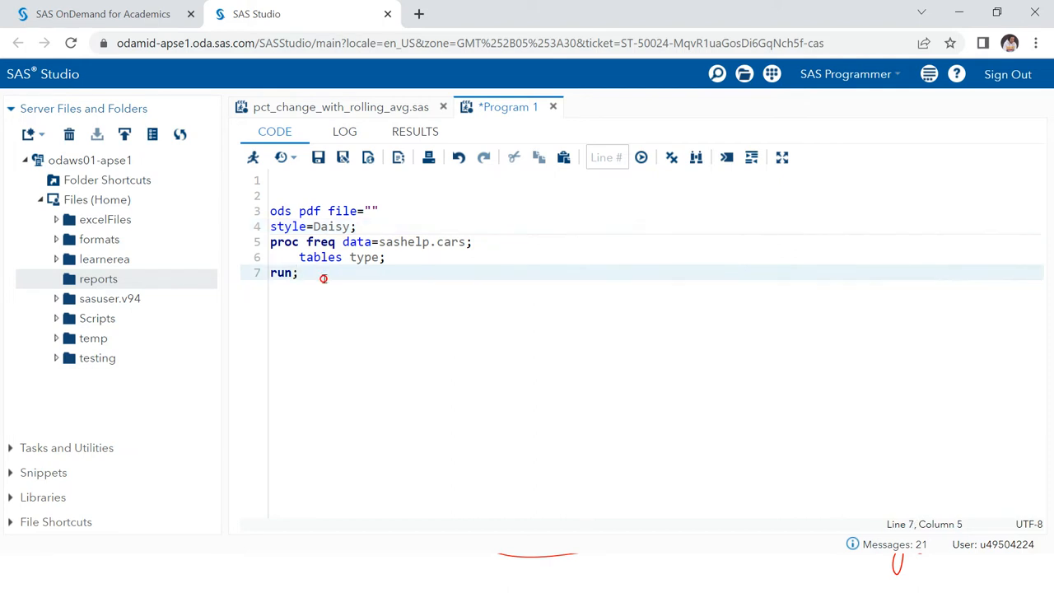
{"action": "type", "text": "odf"}
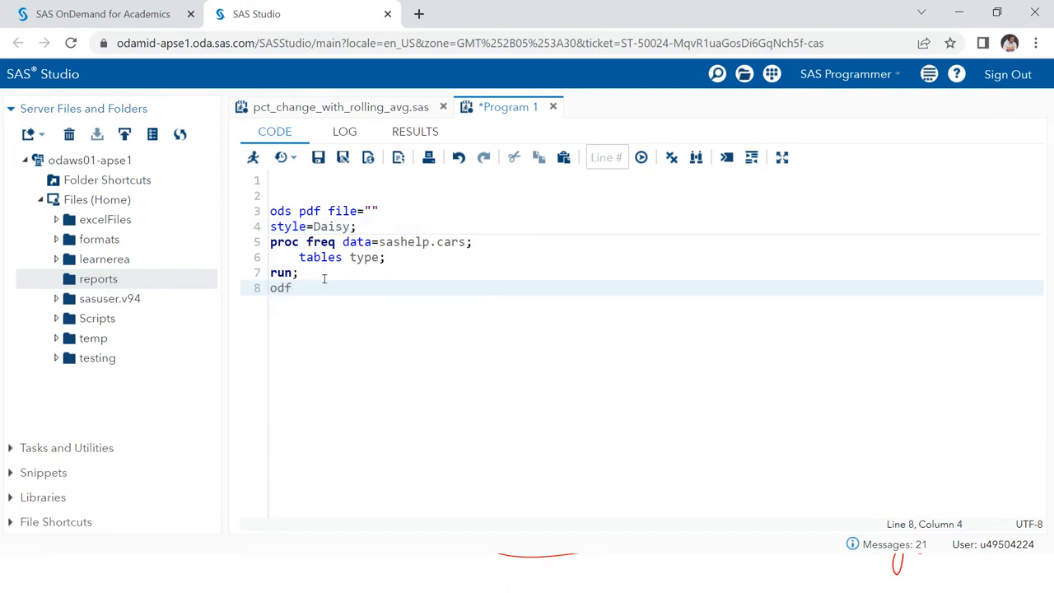
{"action": "type", "text": "pdf"}
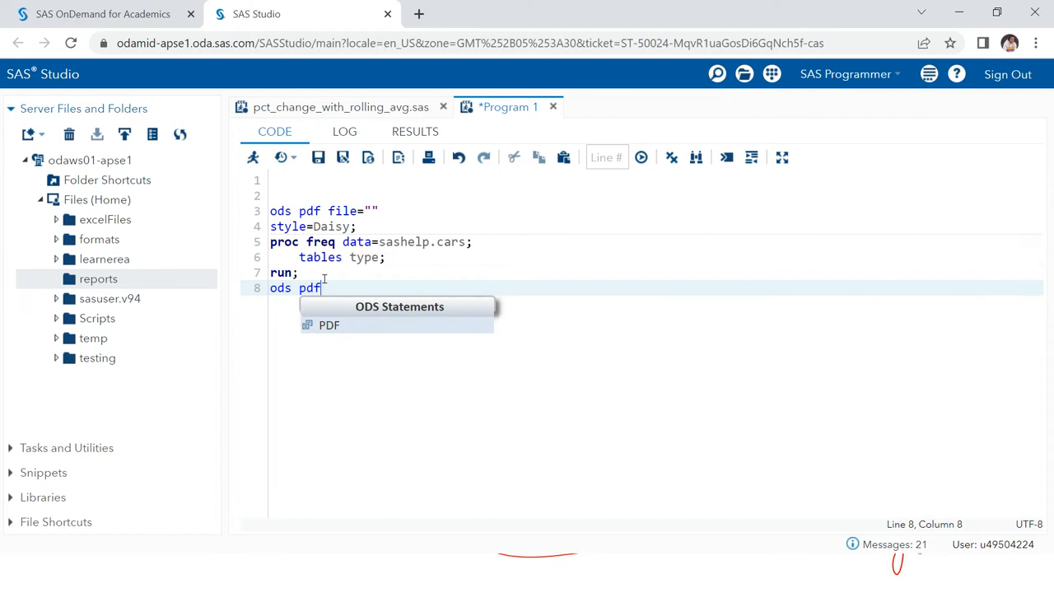
{"action": "type", "text": "close;"}
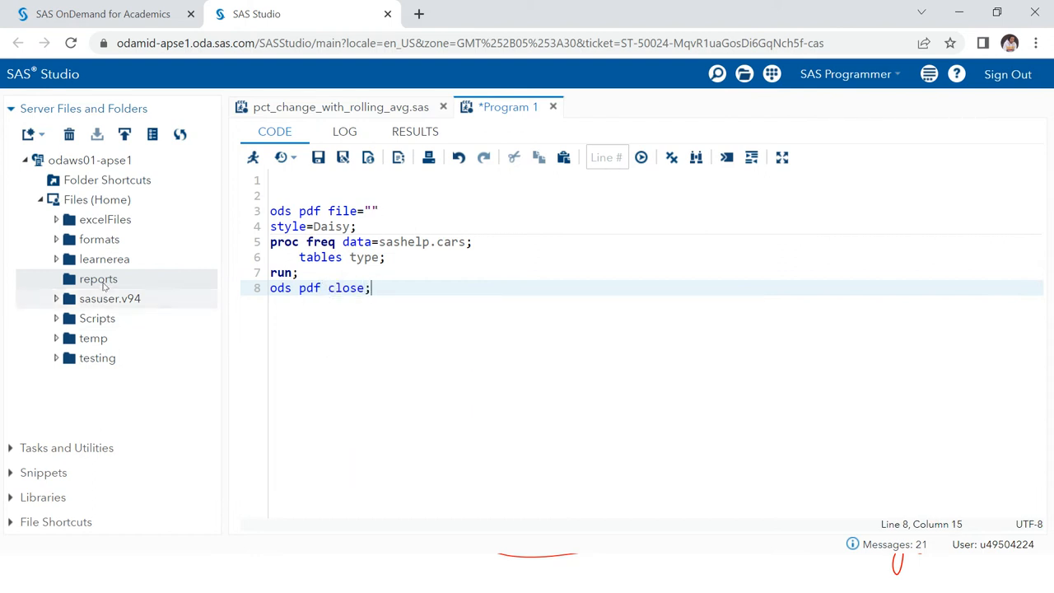
Step: Complete the ODS PDF file path as reports/freq_ods.pdf and select all code
{"action": "right_click", "coordinate": [98, 279]}
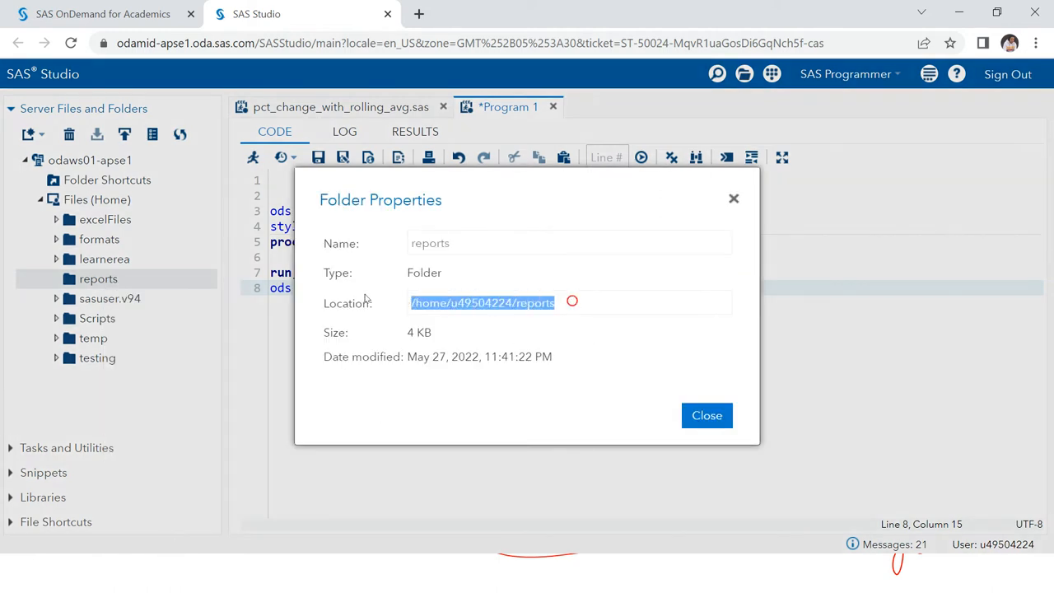
{"action": "left_click", "coordinate": [707, 415]}
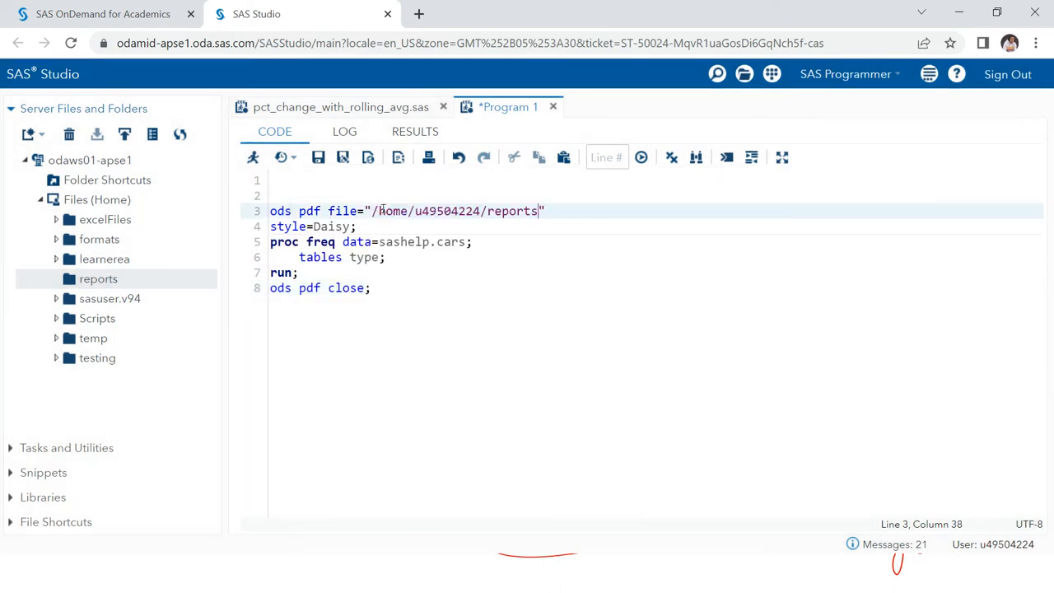
{"action": "type", "text": "/freq"}
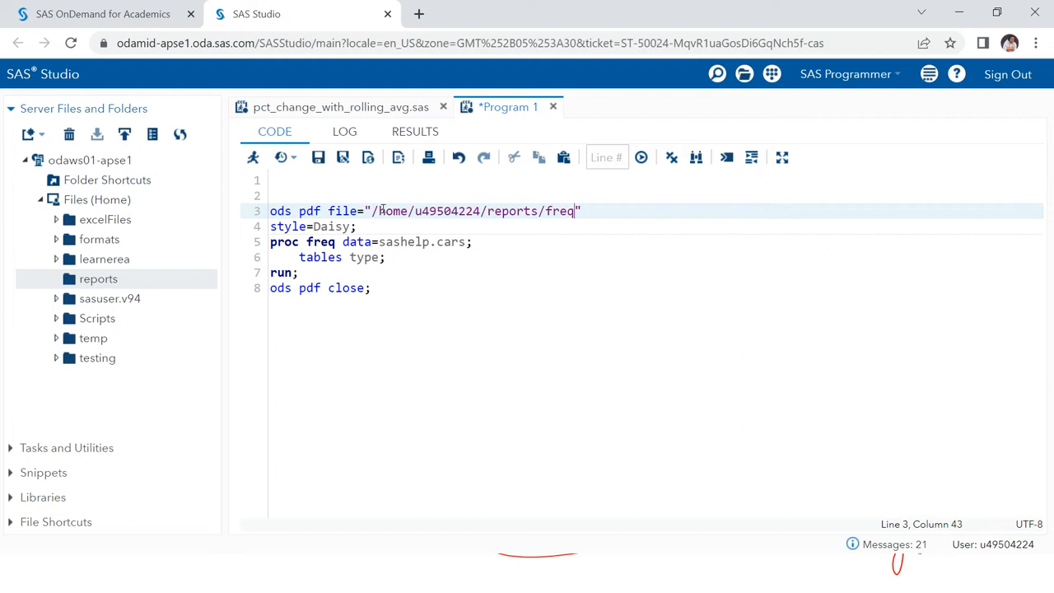
{"action": "type", "text": "_"}
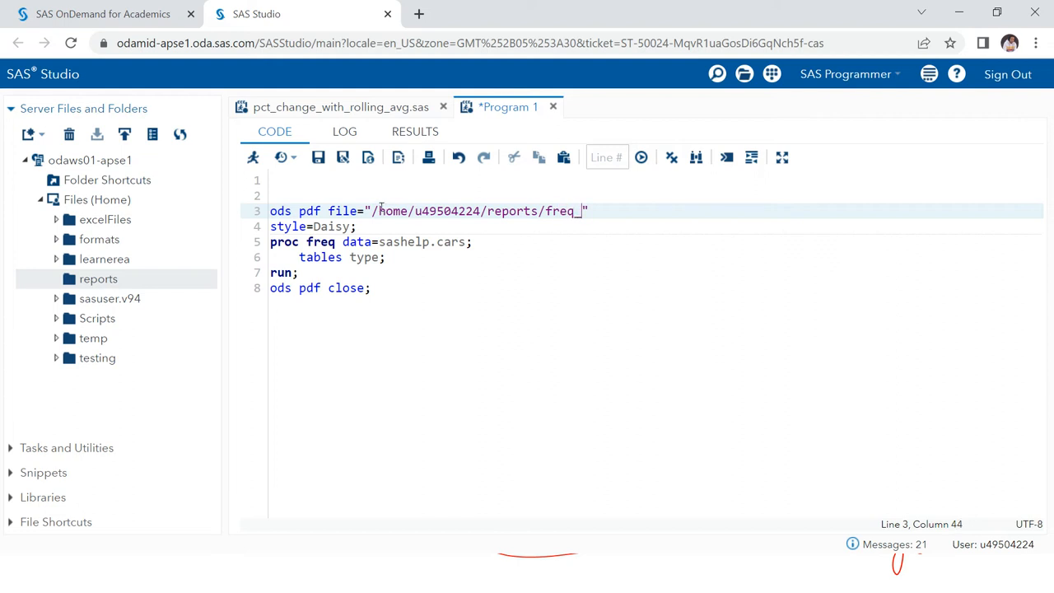
{"action": "type", "text": "ods."}
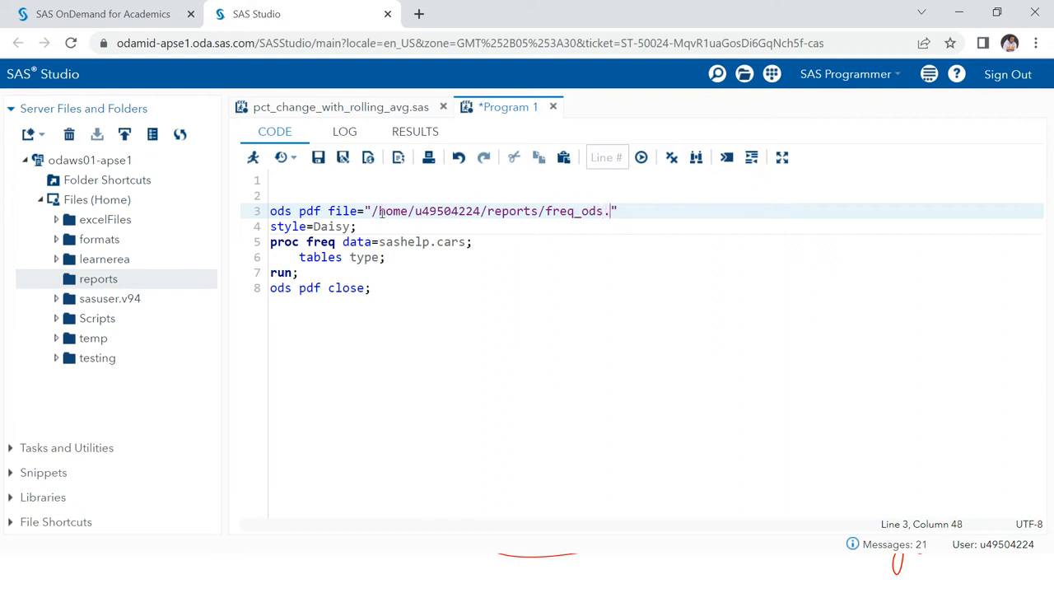
{"action": "type", "text": "pdf"}
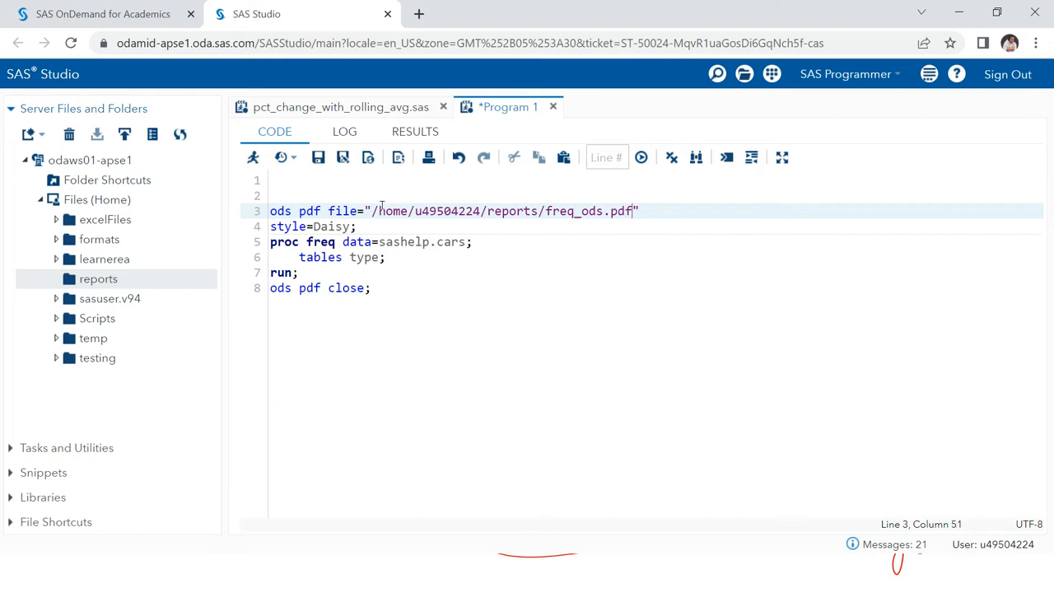
{"action": "key", "text": "ctrl+a"}
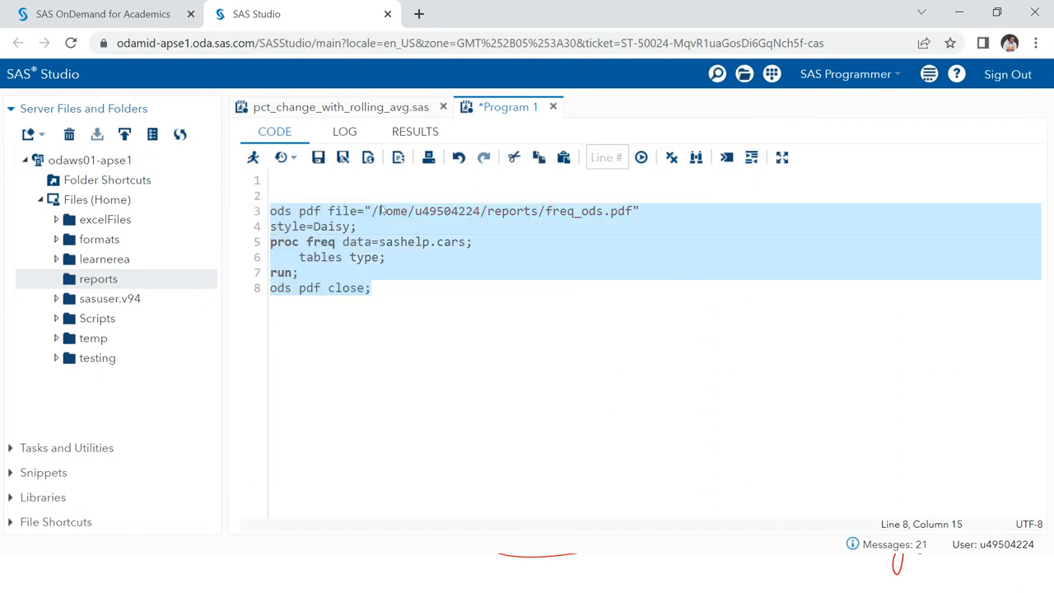
Step: Run the program and open the generated freq_ods.pdf from the reports folder
{"action": "left_click", "coordinate": [642, 157]}
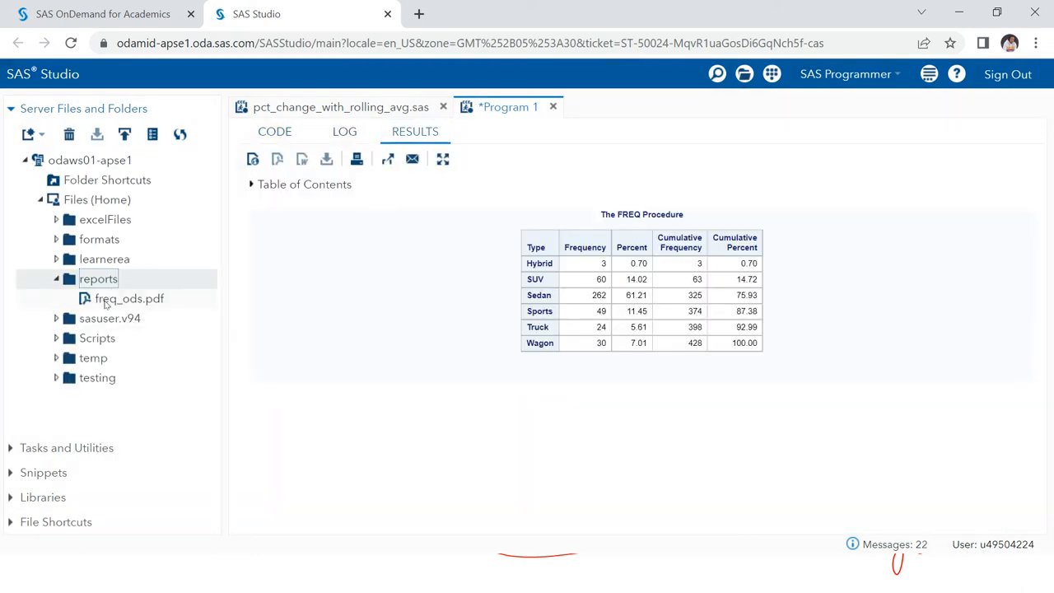
{"action": "left_click", "coordinate": [129, 299]}
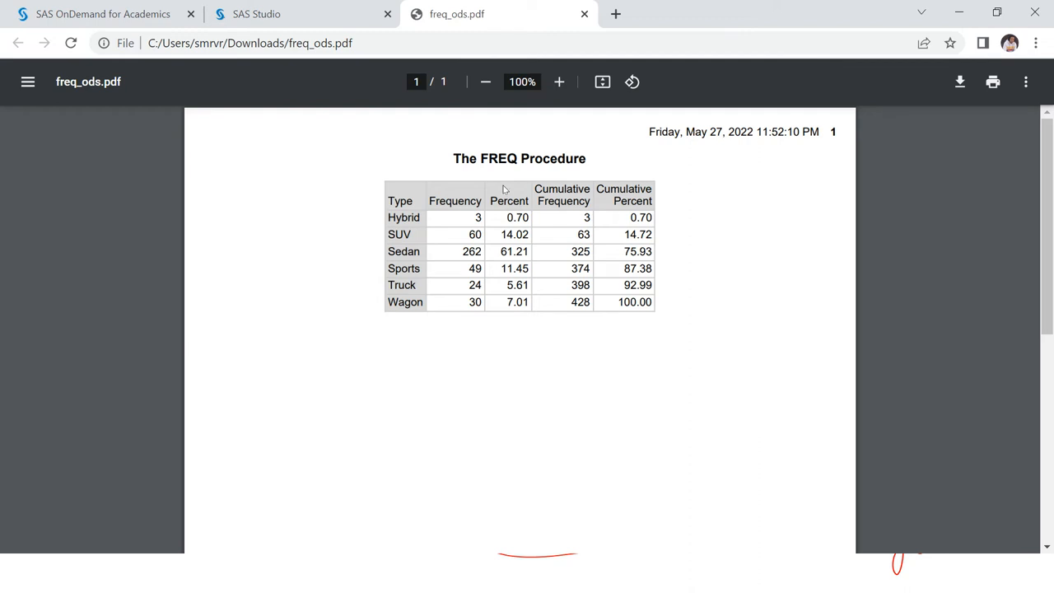
{"action": "mouse_move", "coordinate": [432, 267]}
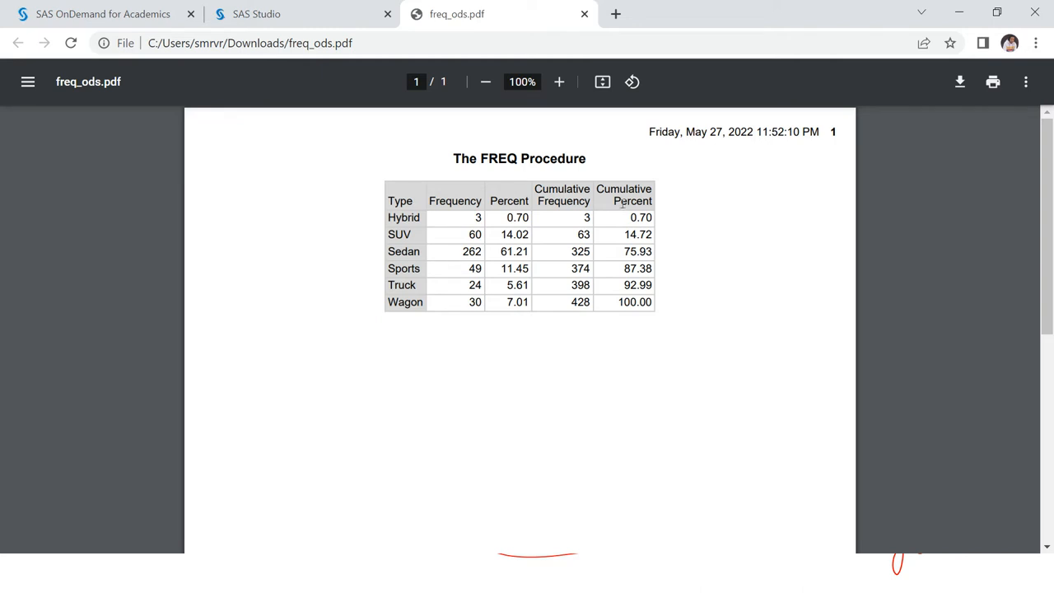
{"action": "mouse_move", "coordinate": [503, 192]}
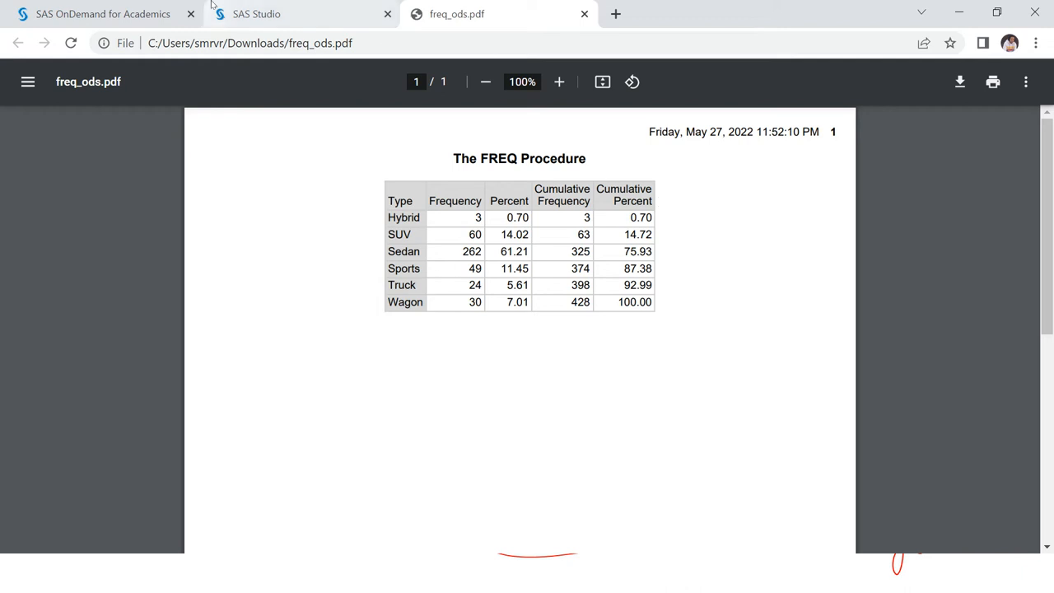
Step: Return to the SAS Studio program tab
{"action": "left_click", "coordinate": [256, 14]}
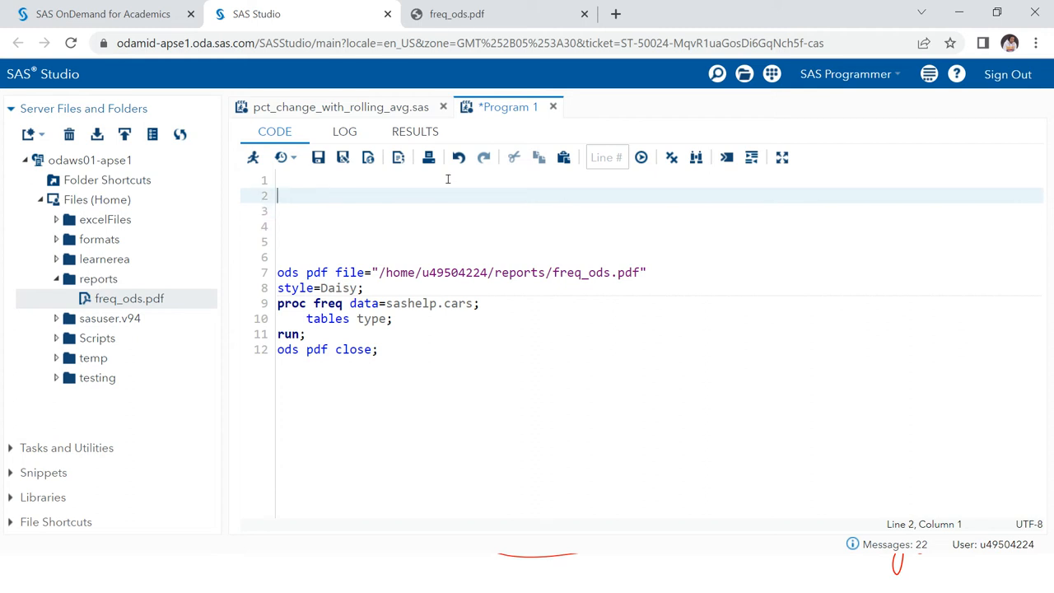
Step: Start a 'proc template;' block with an 'edit styles.Daisy' statement
{"action": "type", "text": "proc temp"}
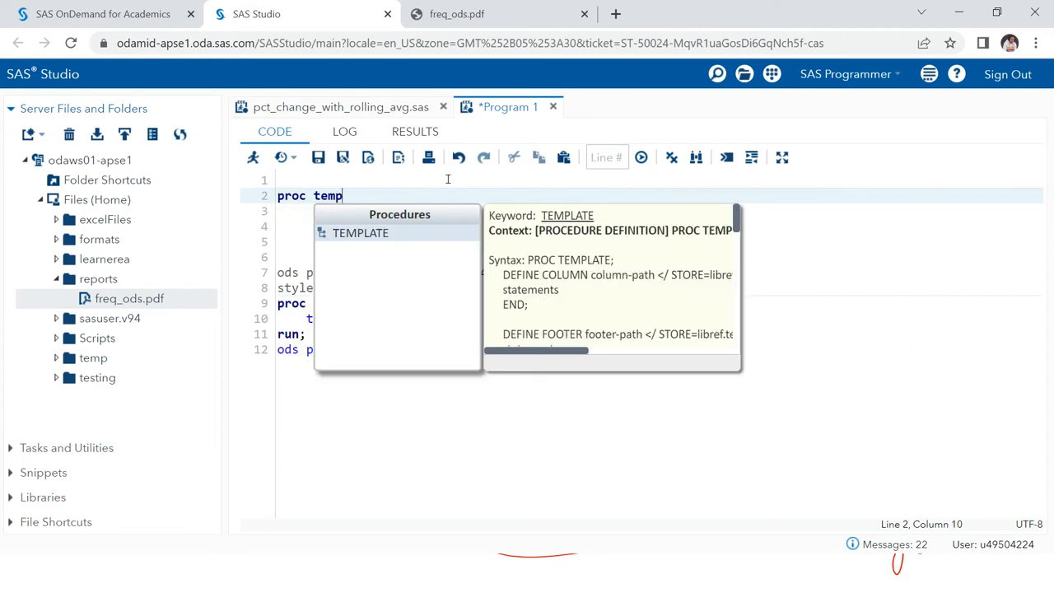
{"action": "type", "text": "late;"}
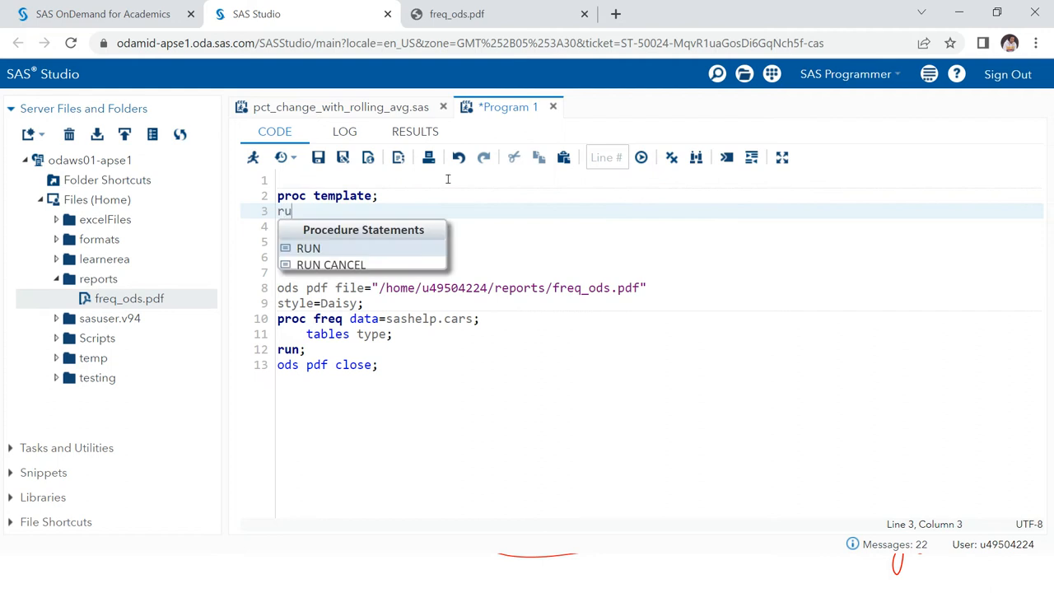
{"action": "left_click", "coordinate": [308, 248]}
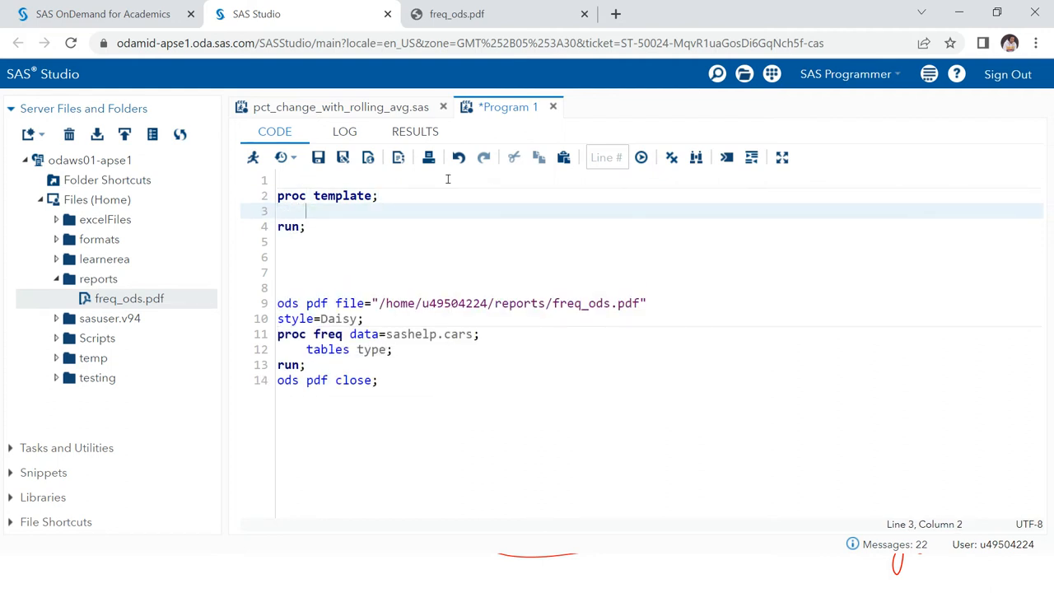
{"action": "type", "text": "e"}
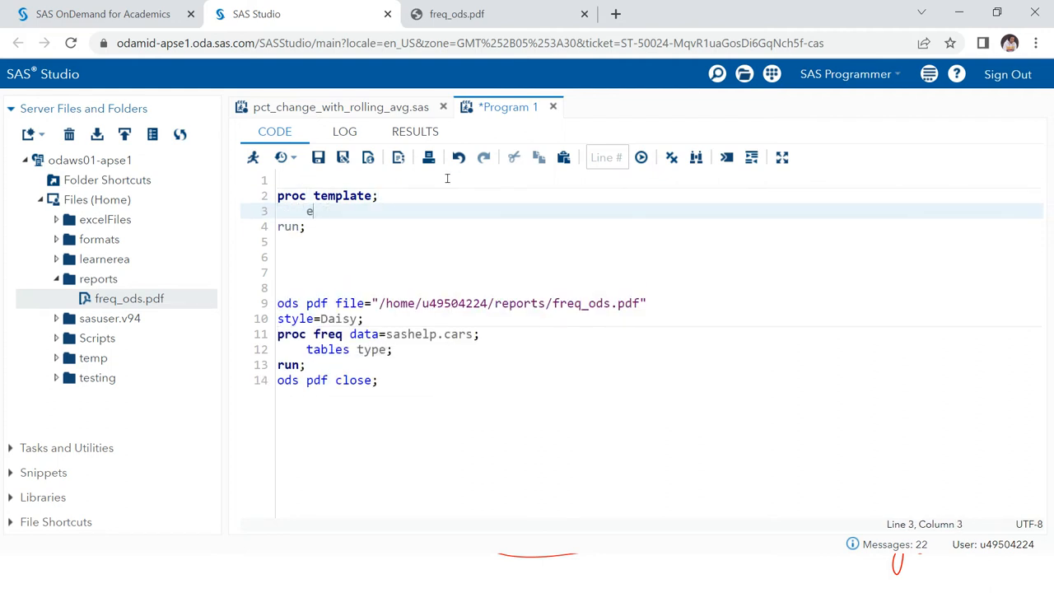
{"action": "type", "text": "dit"}
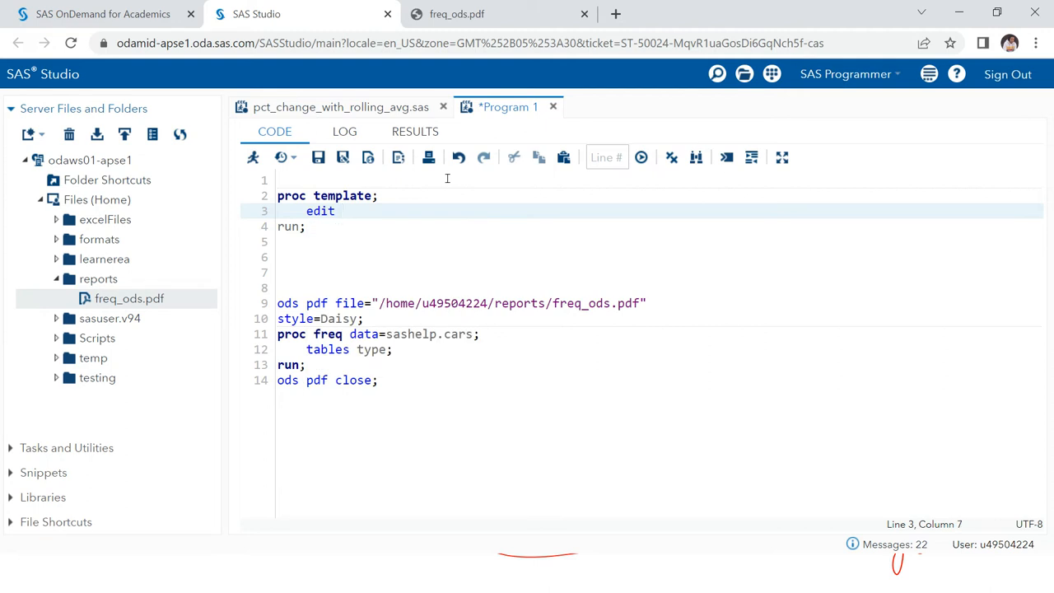
{"action": "type", "text": "style"}
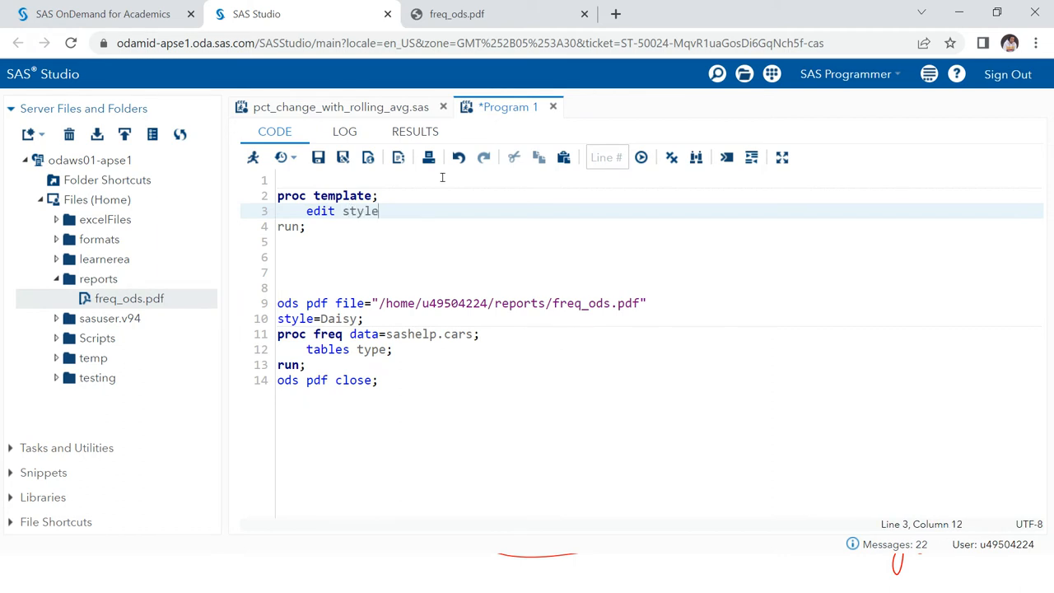
{"action": "type", "text": "s."}
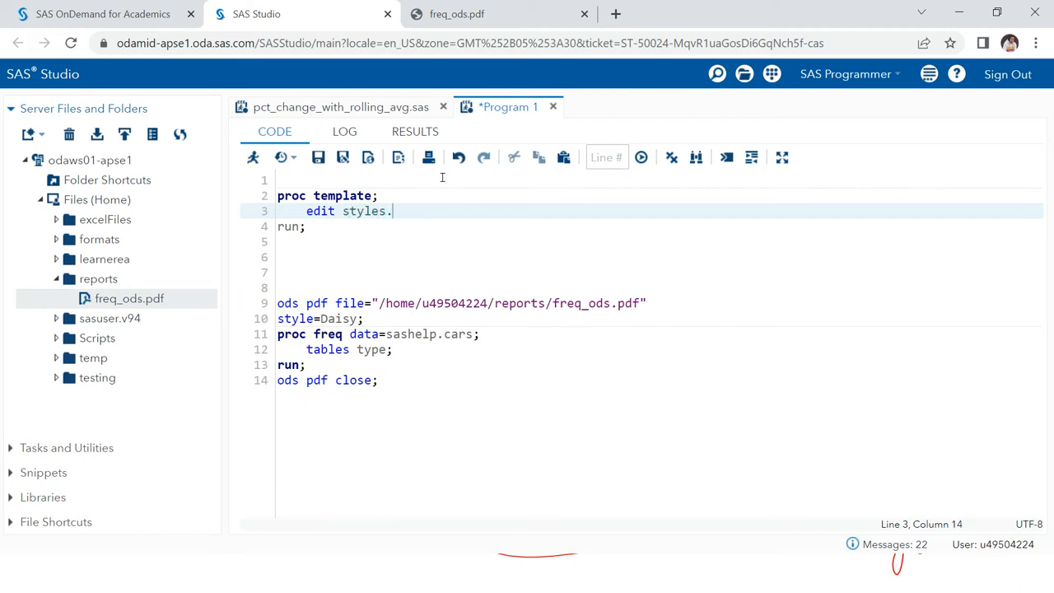
{"action": "type", "text": "Dai"}
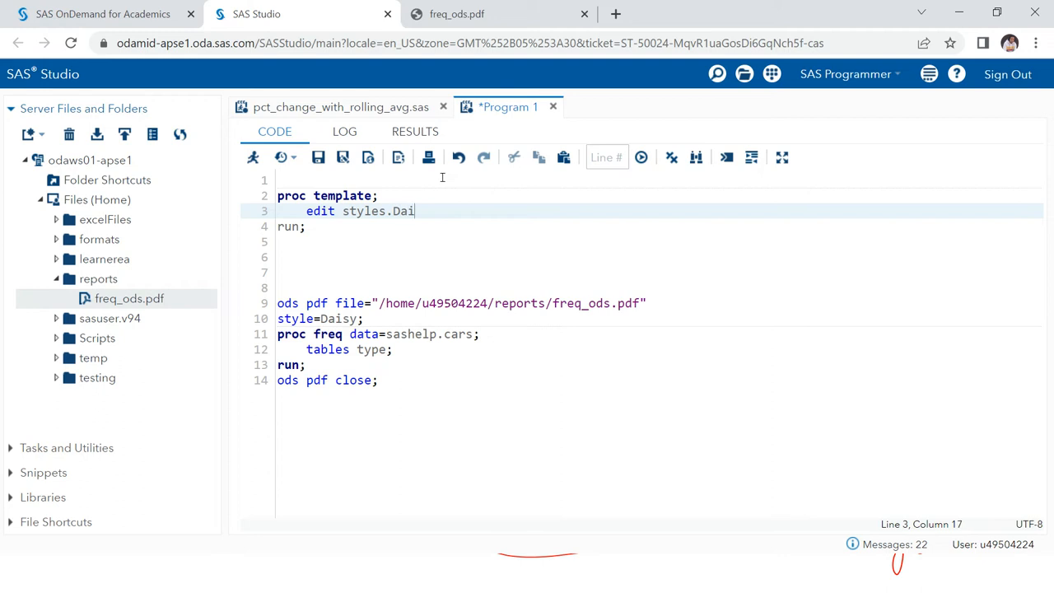
{"action": "type", "text": "sy"}
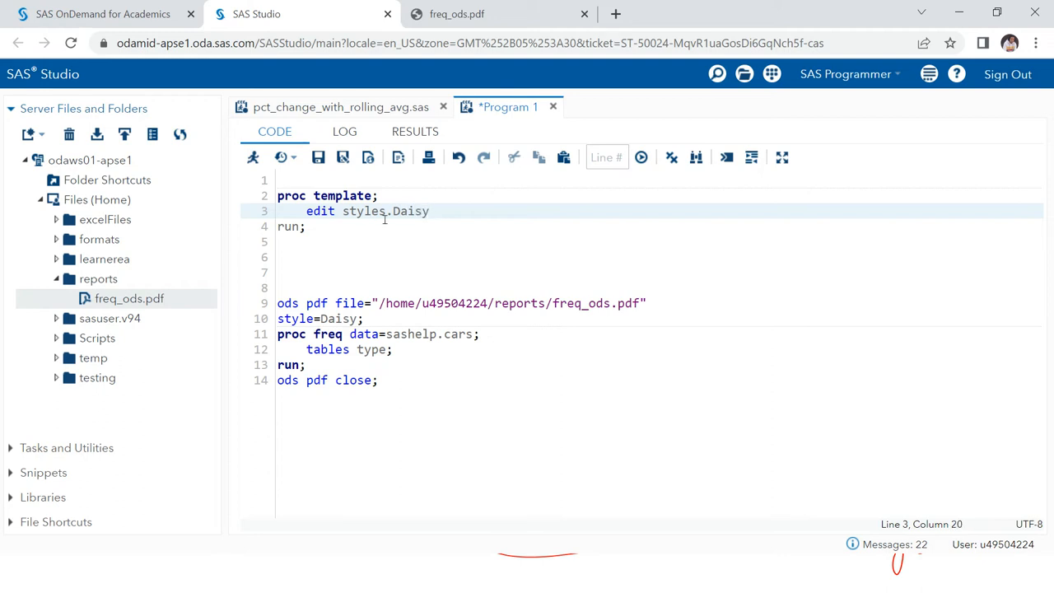
{"action": "mouse_move", "coordinate": [439, 232]}
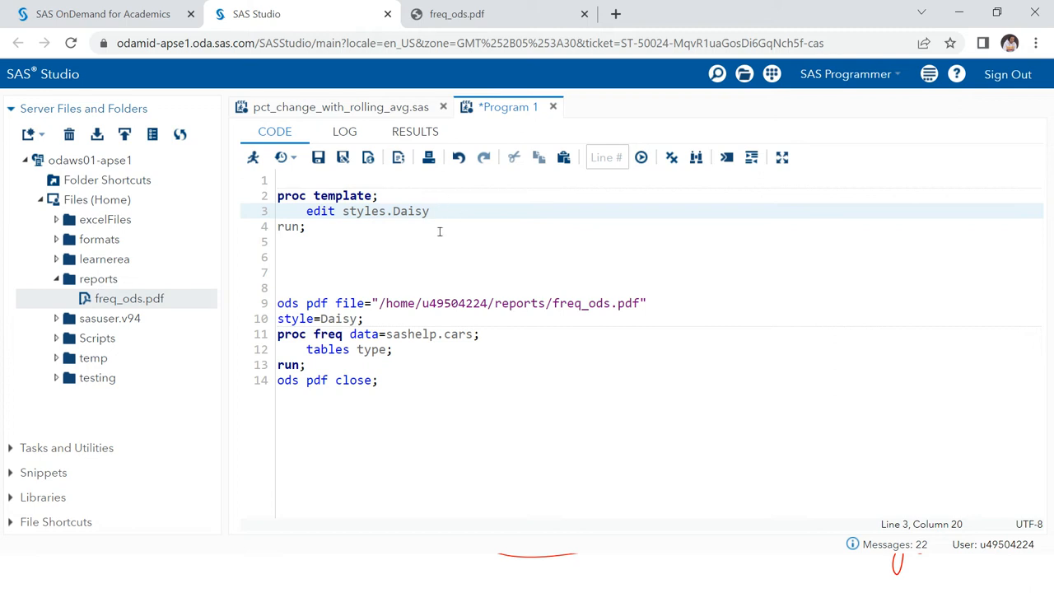
Step: Name the edited copy 'styles.Daisy_custome' and add a line below it
{"action": "type", "text": "as"}
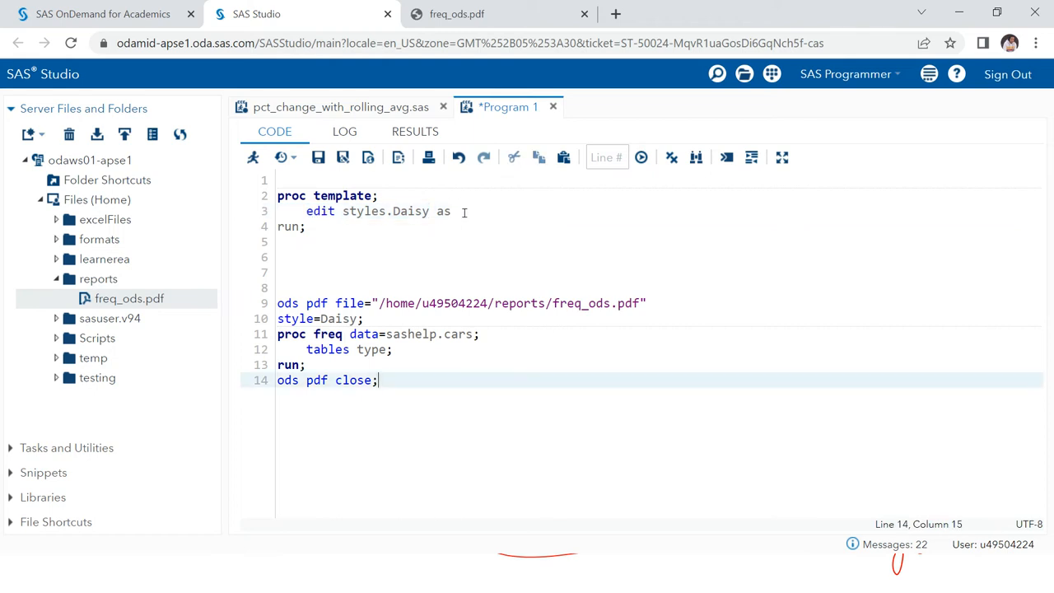
{"action": "type", "text": "styles.Daisy"}
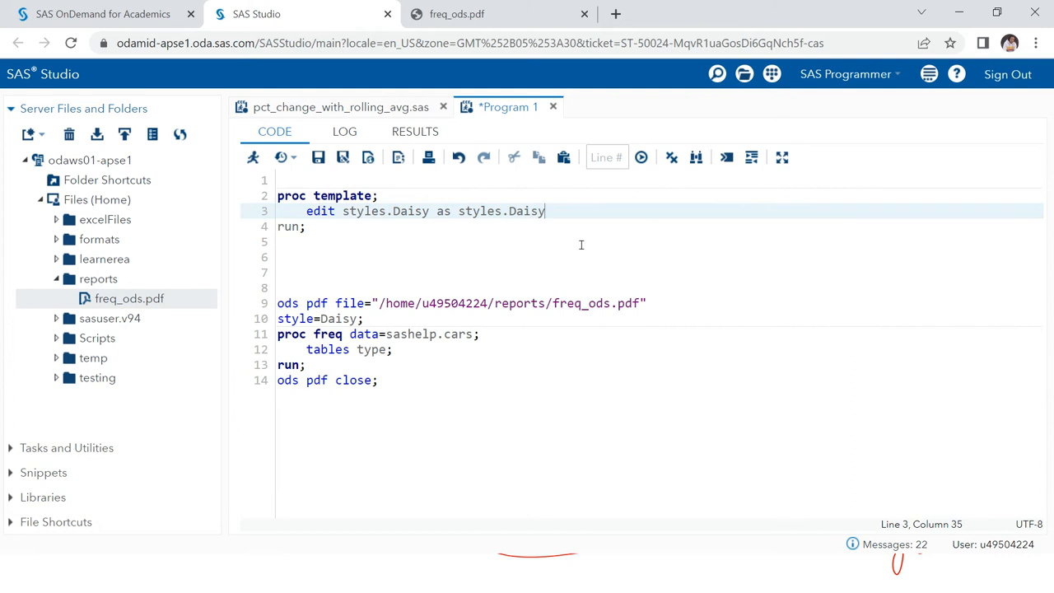
{"action": "type", "text": "_cus"}
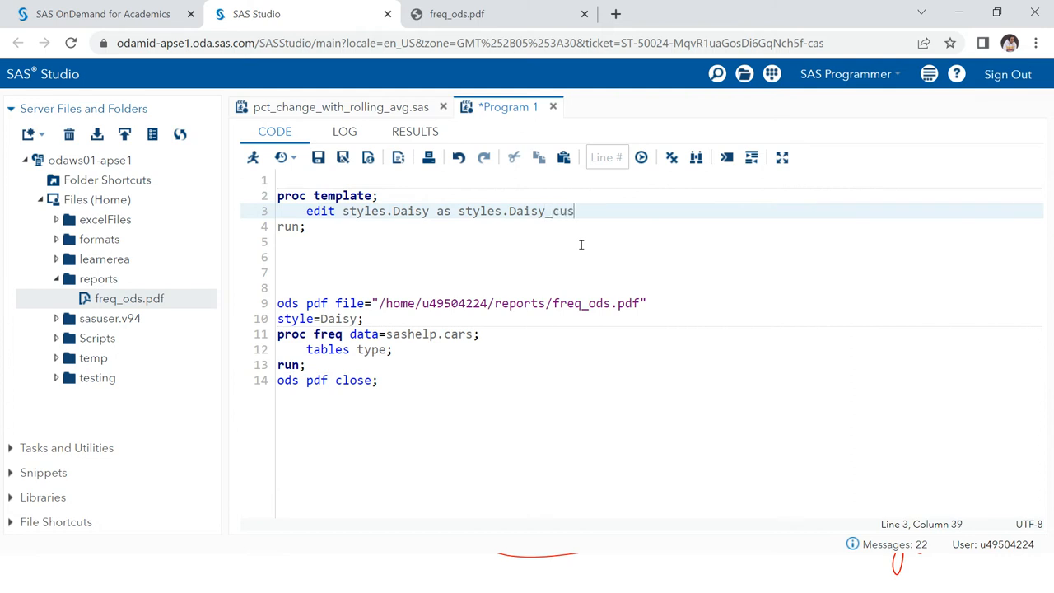
{"action": "type", "text": "tome;"}
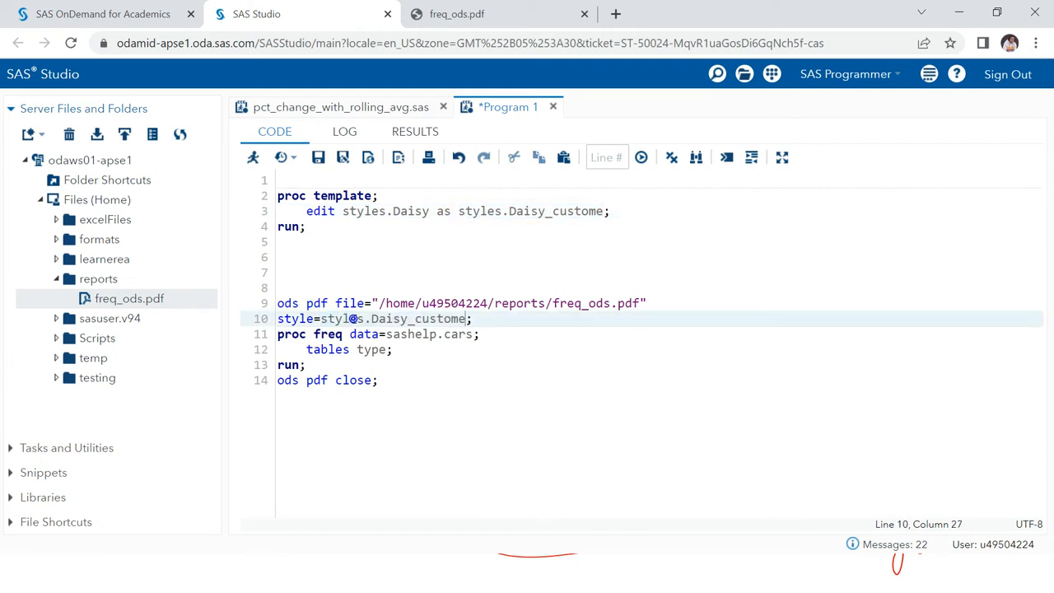
{"action": "left_click", "coordinate": [609, 211]}
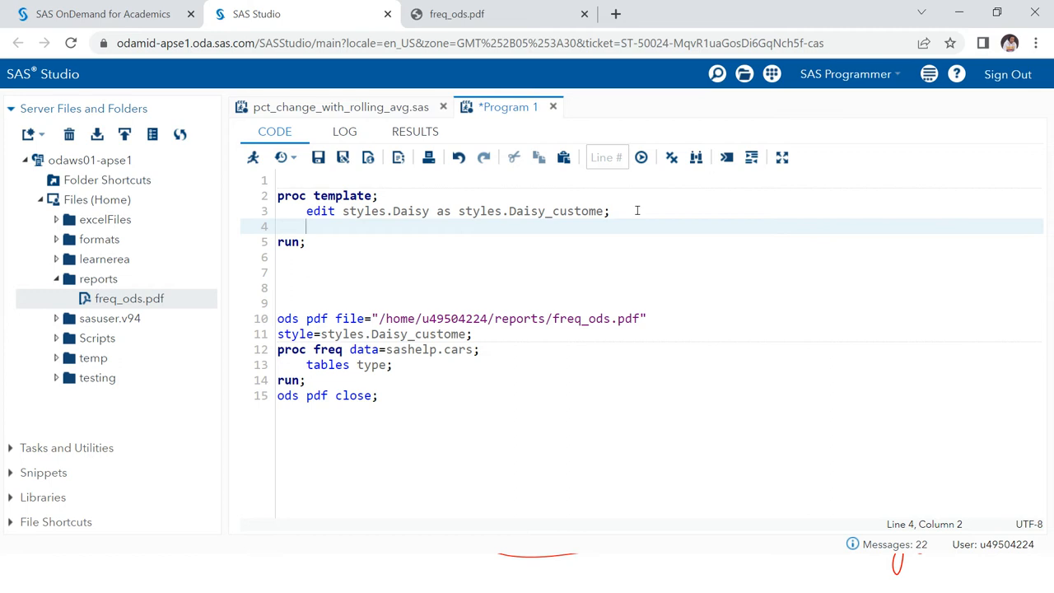
Step: Add a 'style header/' statement followed by separate semicolon and 'end=;' lines
{"action": "type", "text": "style"}
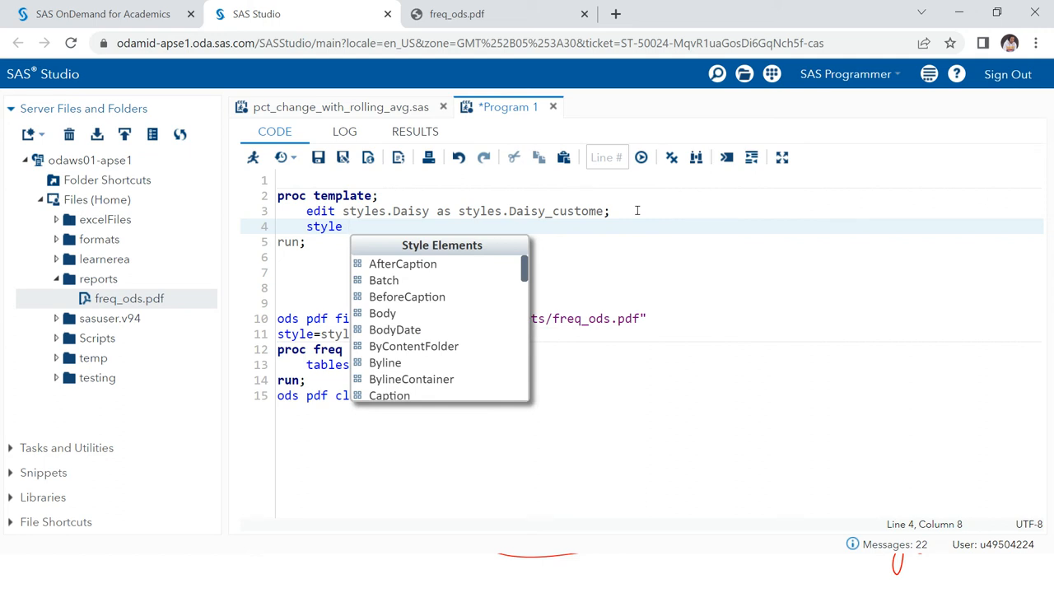
{"action": "type", "text": "header/"}
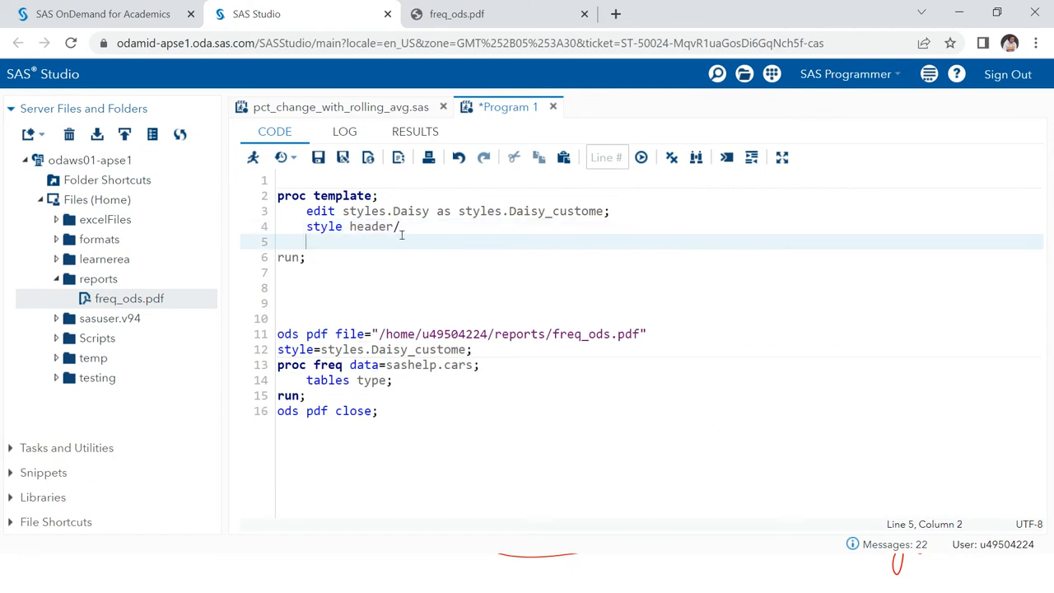
{"action": "key", "text": "enter"}
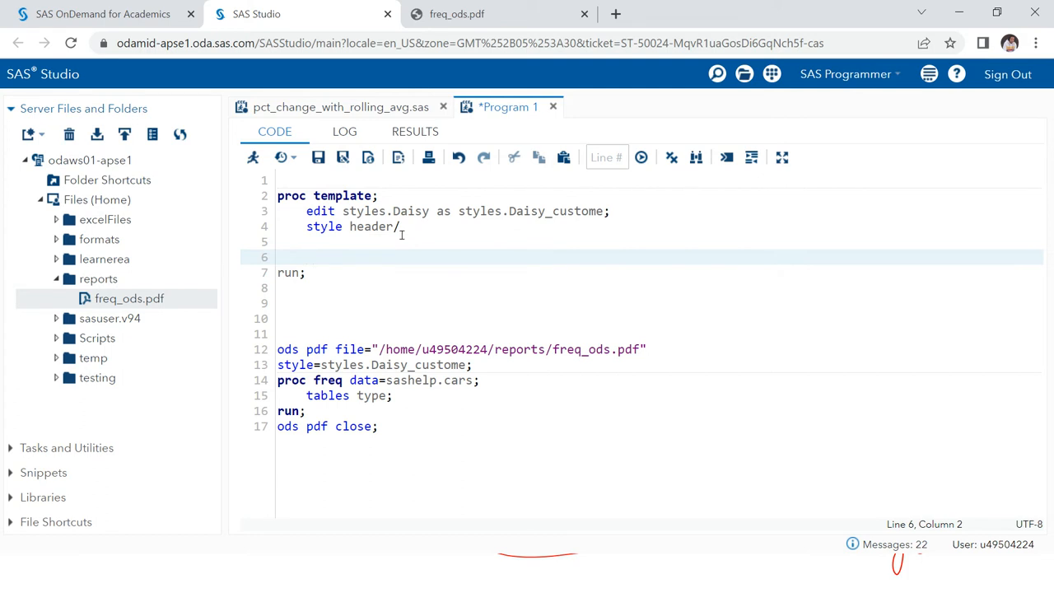
{"action": "type", "text": "endcolor=;"}
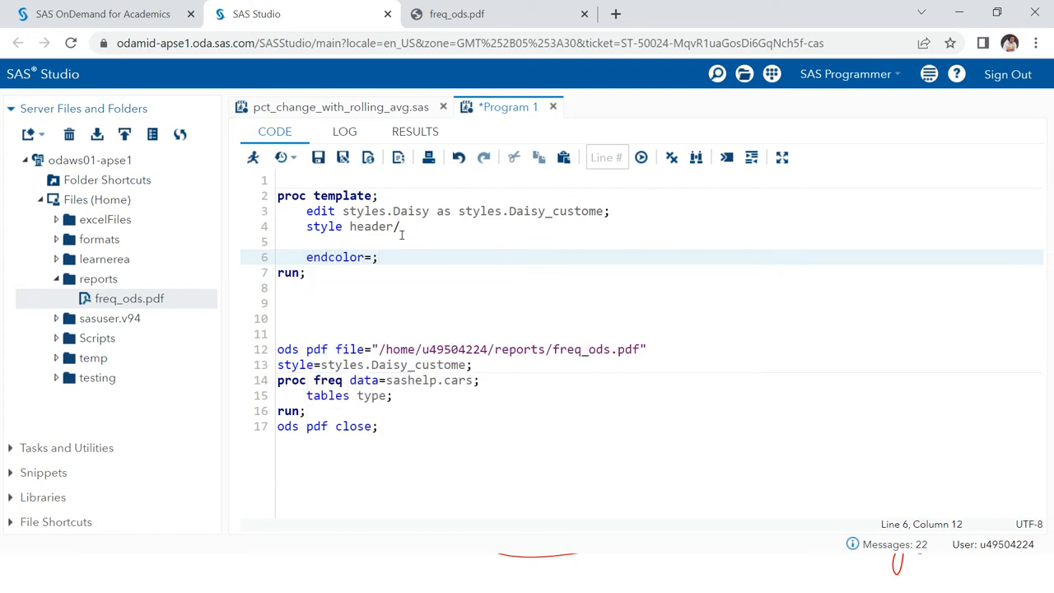
{"action": "key", "text": "Backspace"}
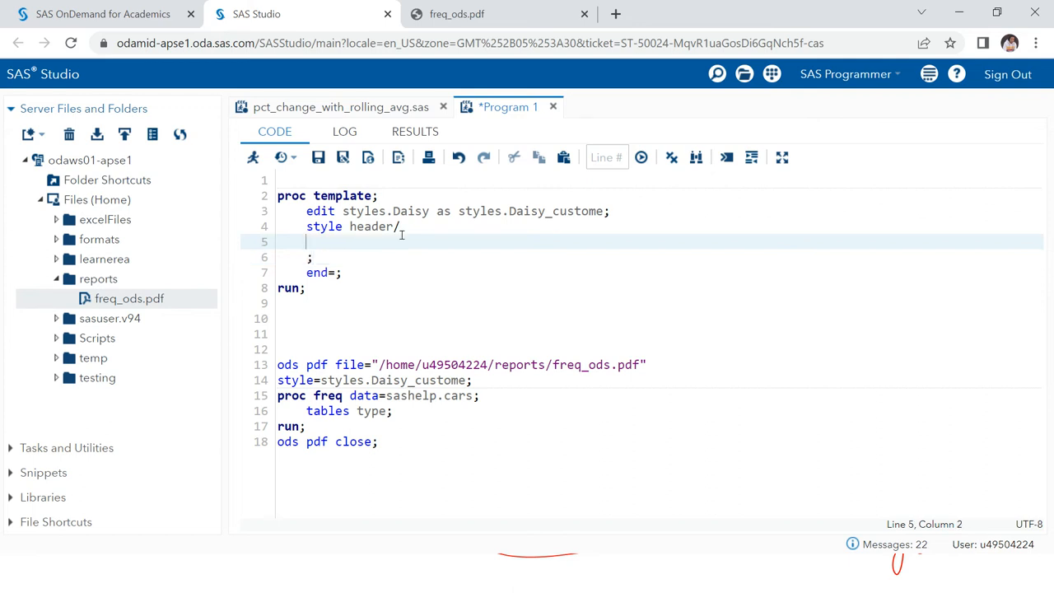
{"action": "key", "text": "enter"}
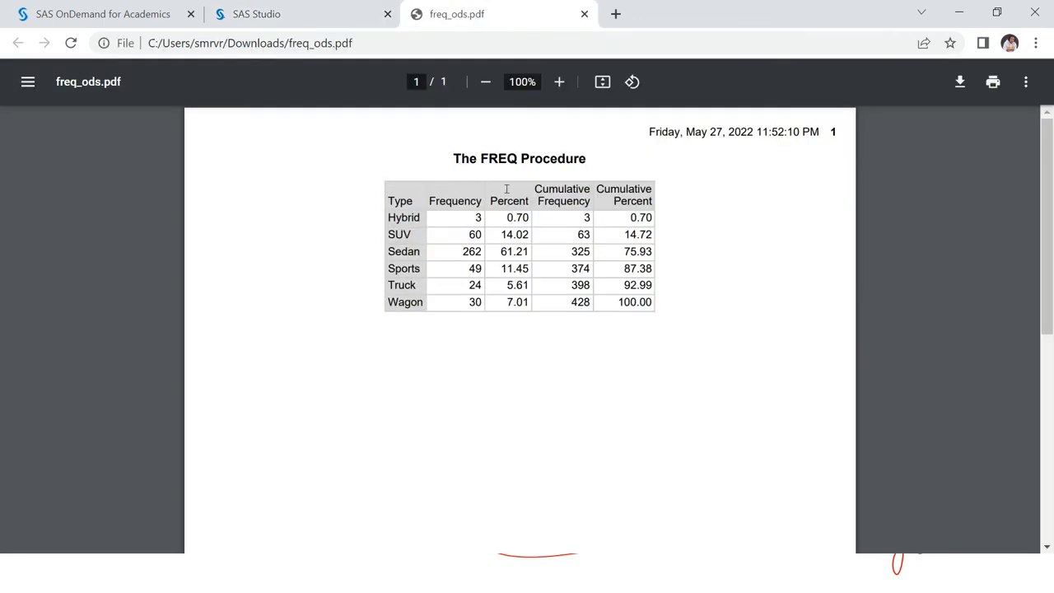
Step: Back in the program, add 'backgroundcolor=red;' under the header style
{"action": "left_click", "coordinate": [300, 14]}
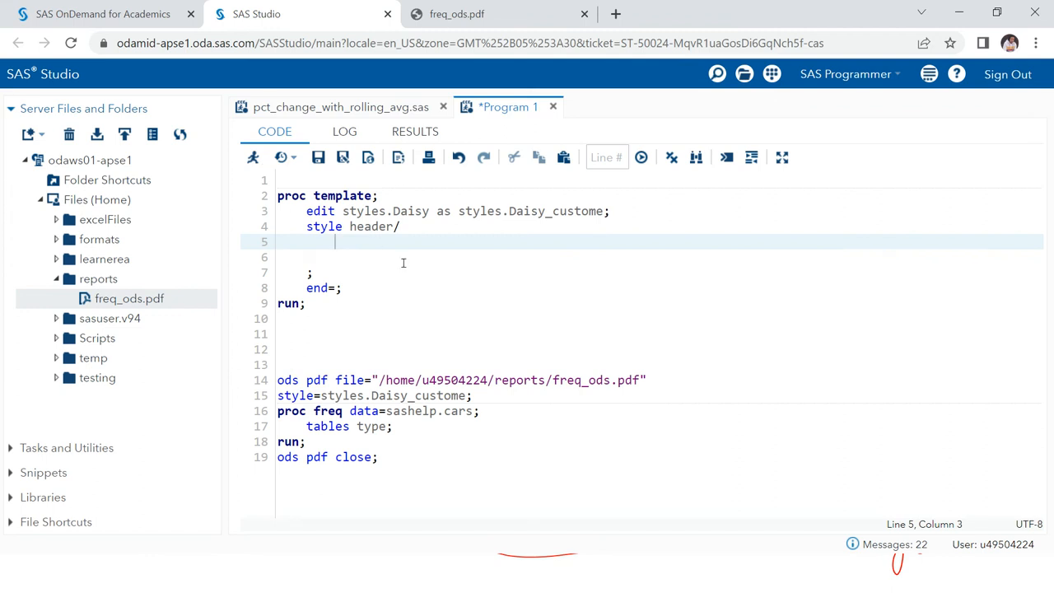
{"action": "type", "text": "backgroundcolor="}
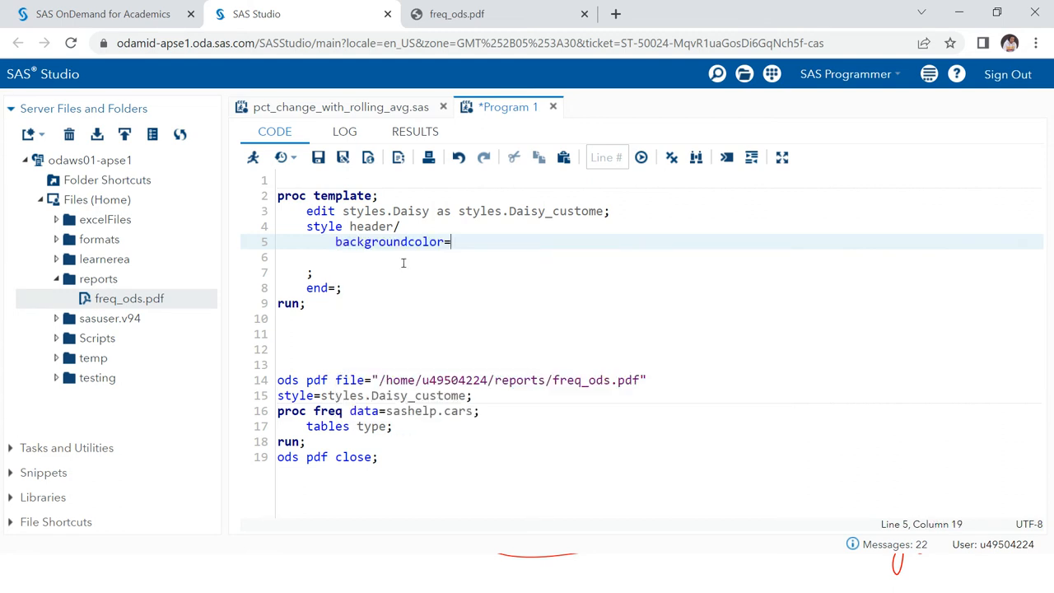
{"action": "type", "text": "red;"}
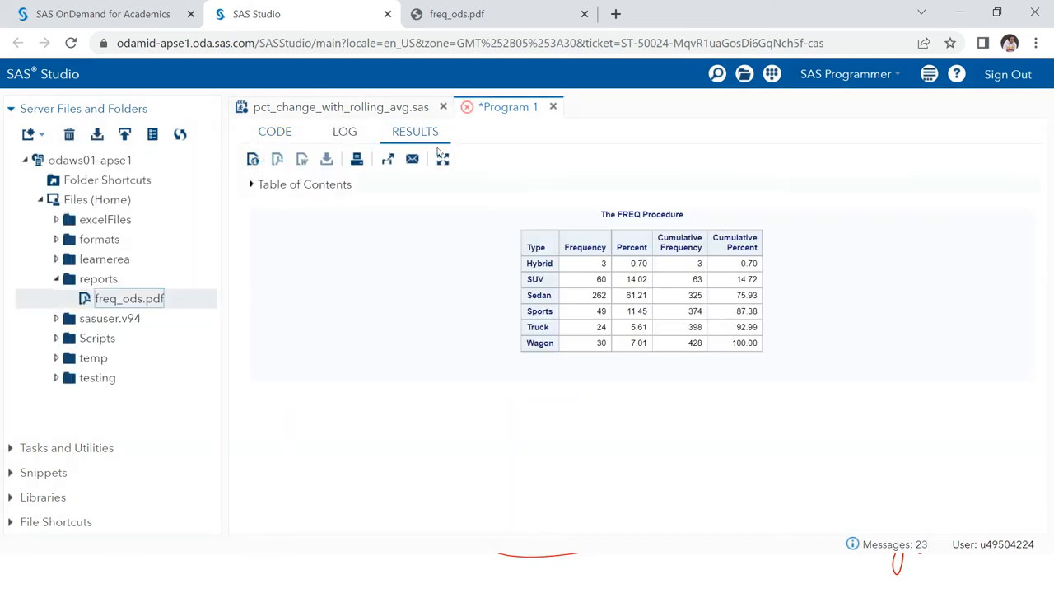
Step: Review the log errors about the expected semicolon, then return to the code
{"action": "left_click", "coordinate": [344, 131]}
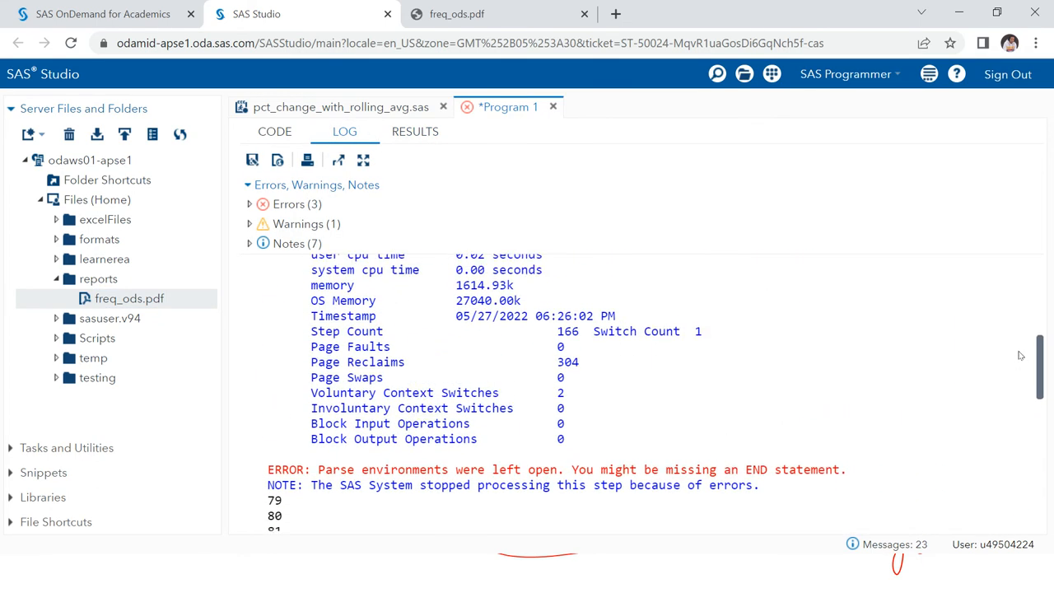
{"action": "scroll", "scroll_direction": "down", "scroll_amount": 3}
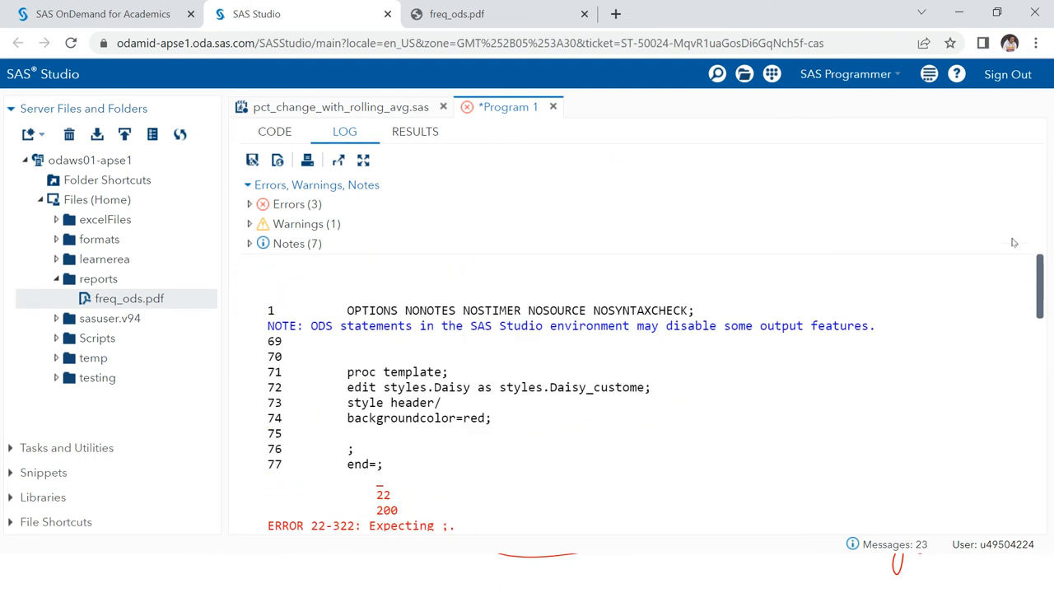
{"action": "left_click", "coordinate": [275, 131]}
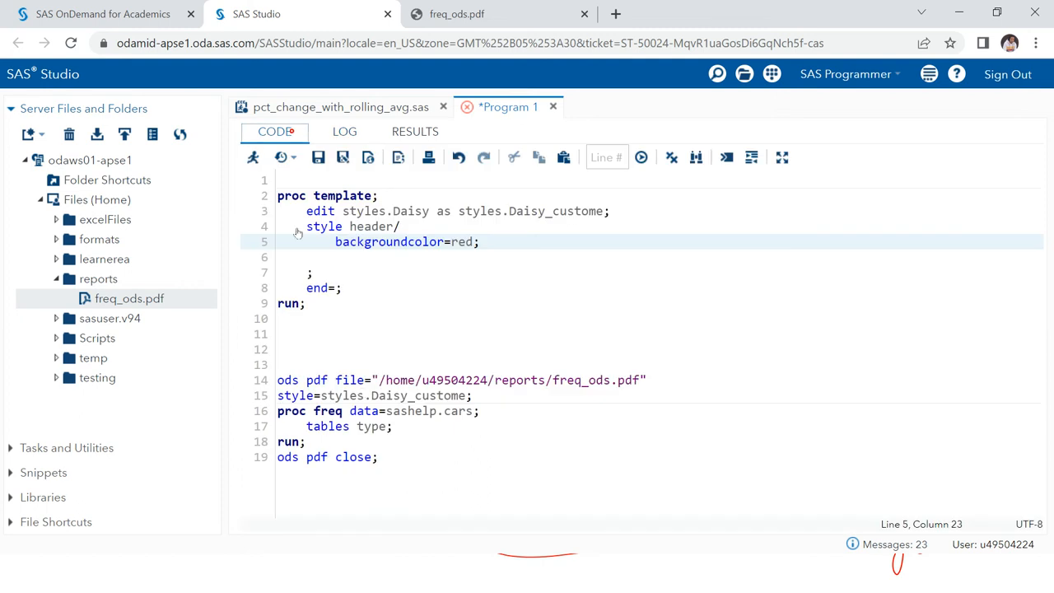
Step: Place the cursor on the faulty 'end=;' statement to correct it
{"action": "left_click", "coordinate": [328, 287]}
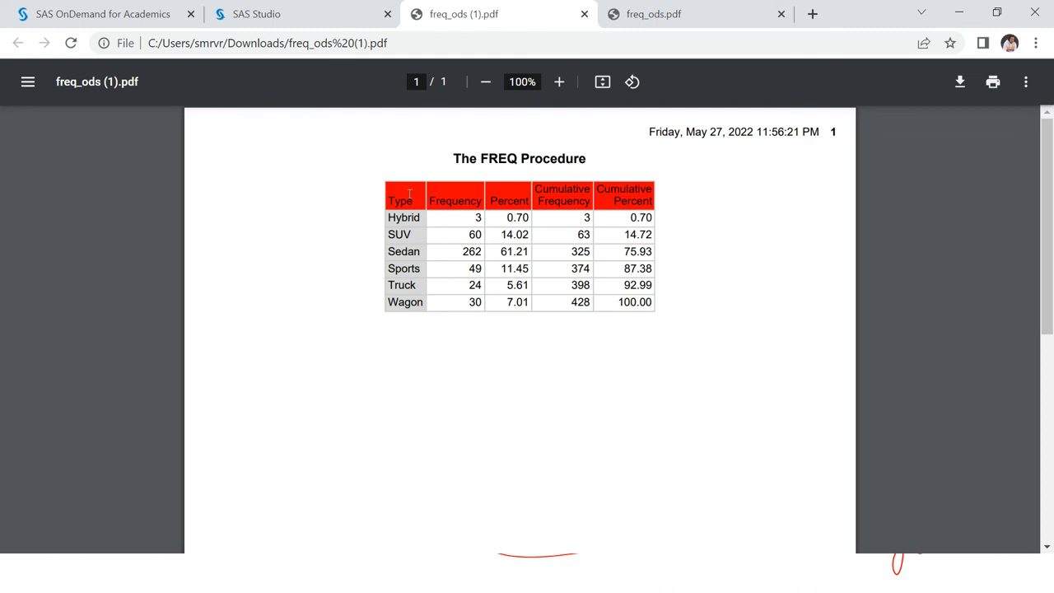
{"action": "mouse_move", "coordinate": [546, 187]}
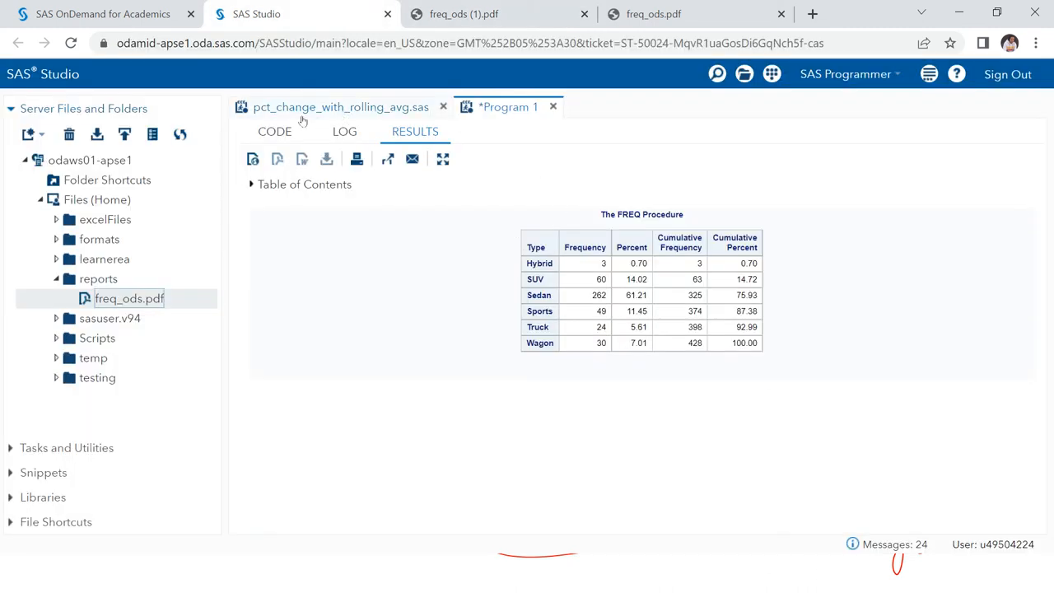
Step: Add foreground = white; to the header style after backgroundcolor=red
{"action": "left_click", "coordinate": [275, 131]}
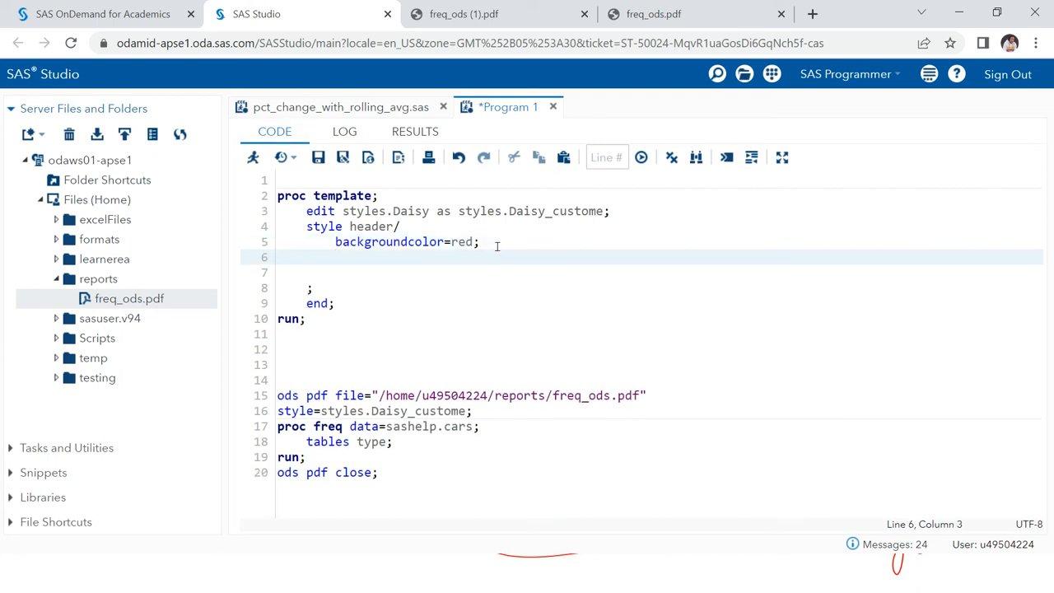
{"action": "type", "text": "for"}
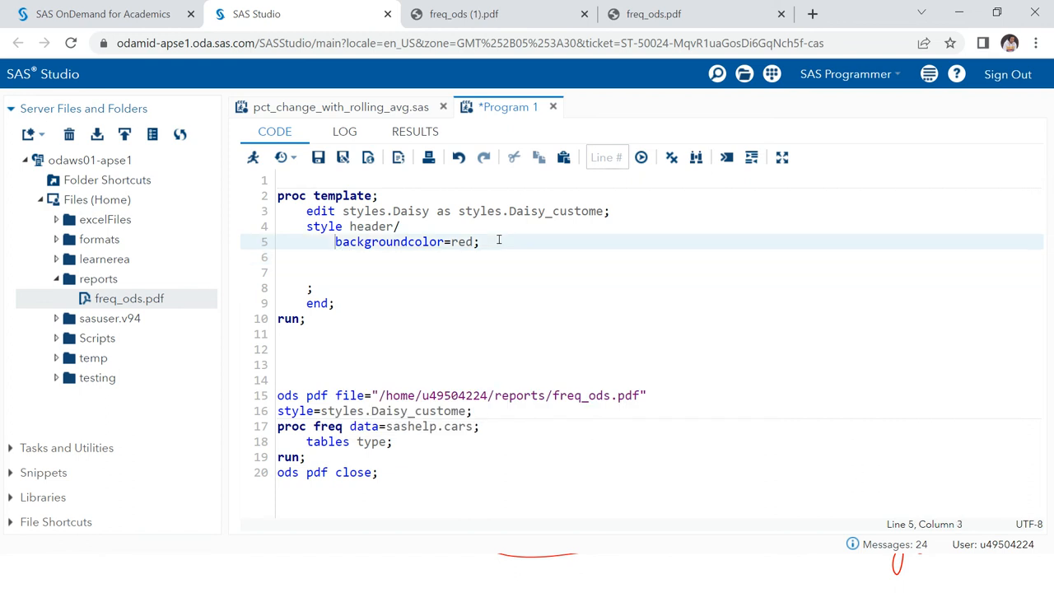
{"action": "type", "text": "for"}
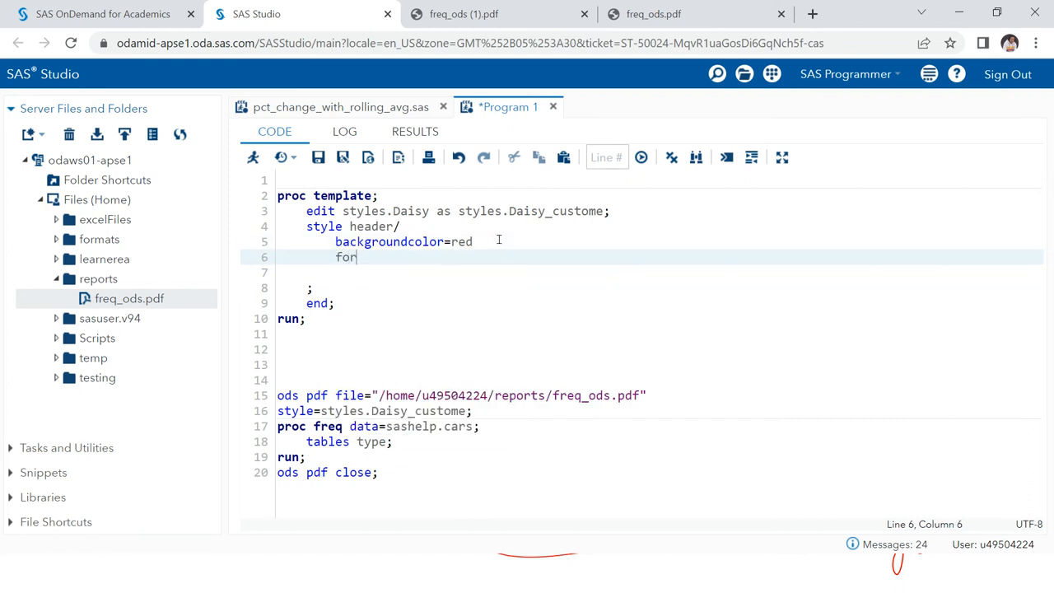
{"action": "key", "text": "BackSpace"}
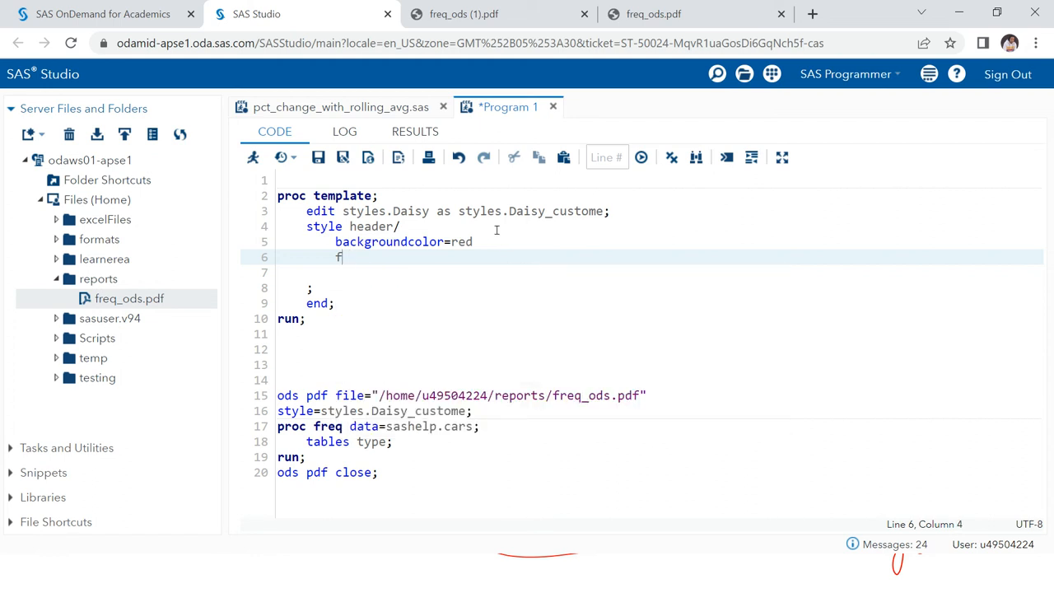
{"action": "key", "text": "backspace"}
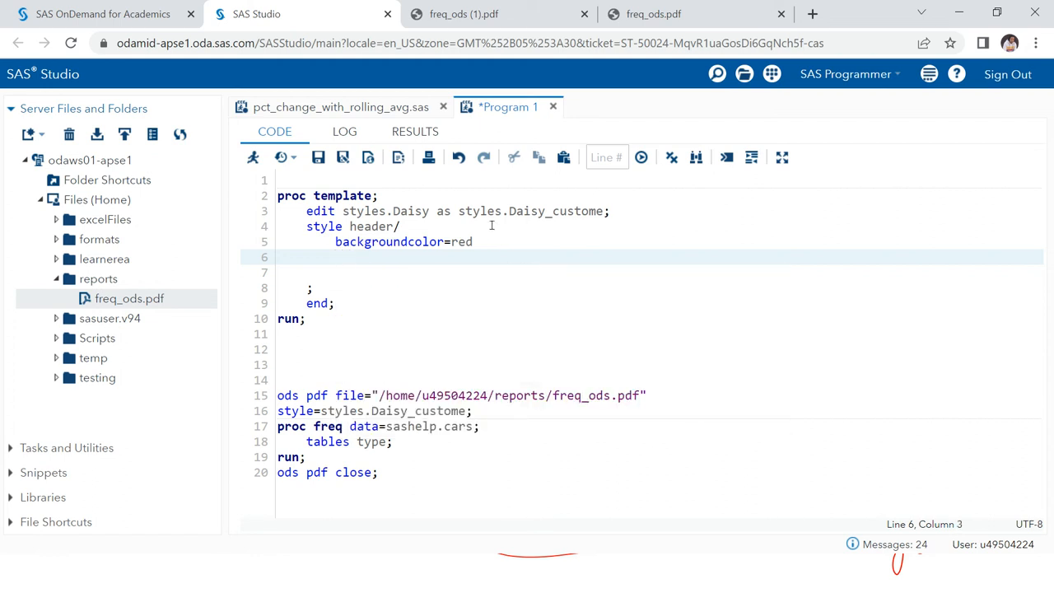
{"action": "type", "text": "foreground = wh"}
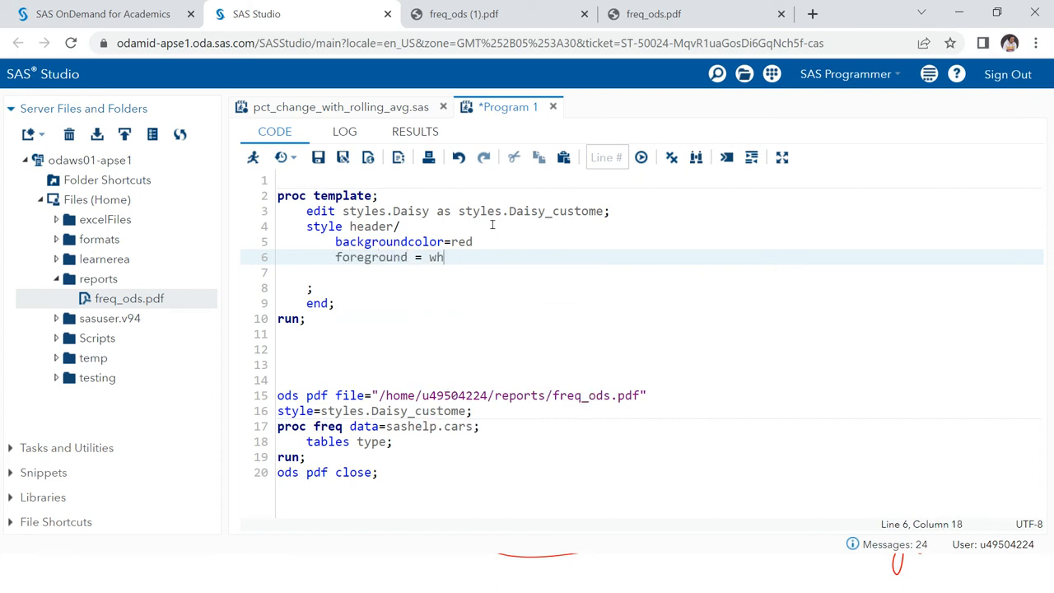
{"action": "type", "text": "ite;"}
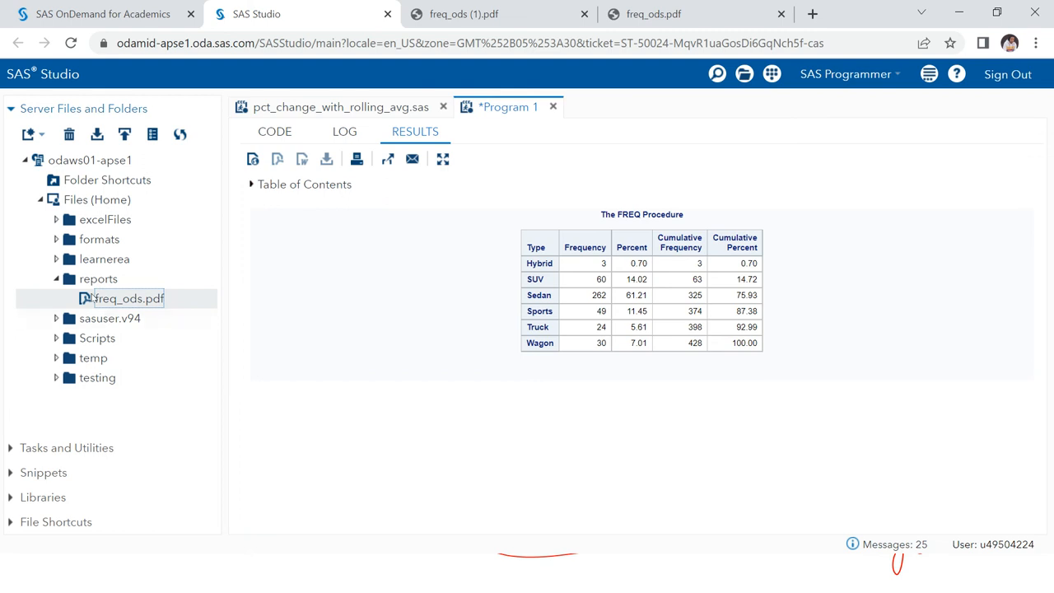
Step: View the exported freq_ods.pdf with white-on-red headers, then return to SAS Studio
{"action": "double_click", "coordinate": [128, 299]}
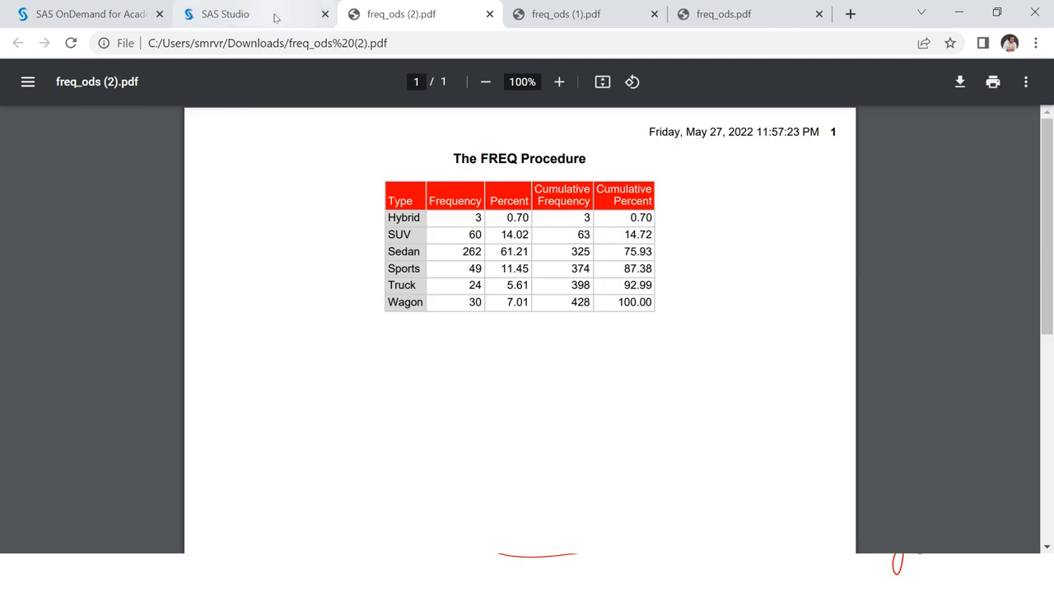
{"action": "left_click", "coordinate": [224, 14]}
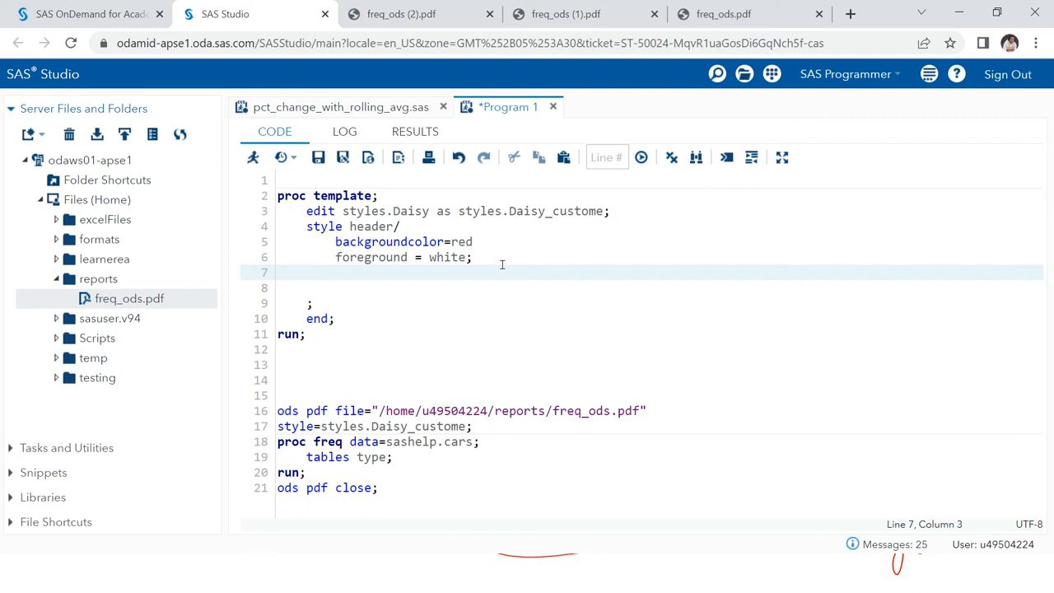
Step: Add font_size = 10, font_face = "Arial" and font_weight = bold to the header style
{"action": "type", "text": "font"}
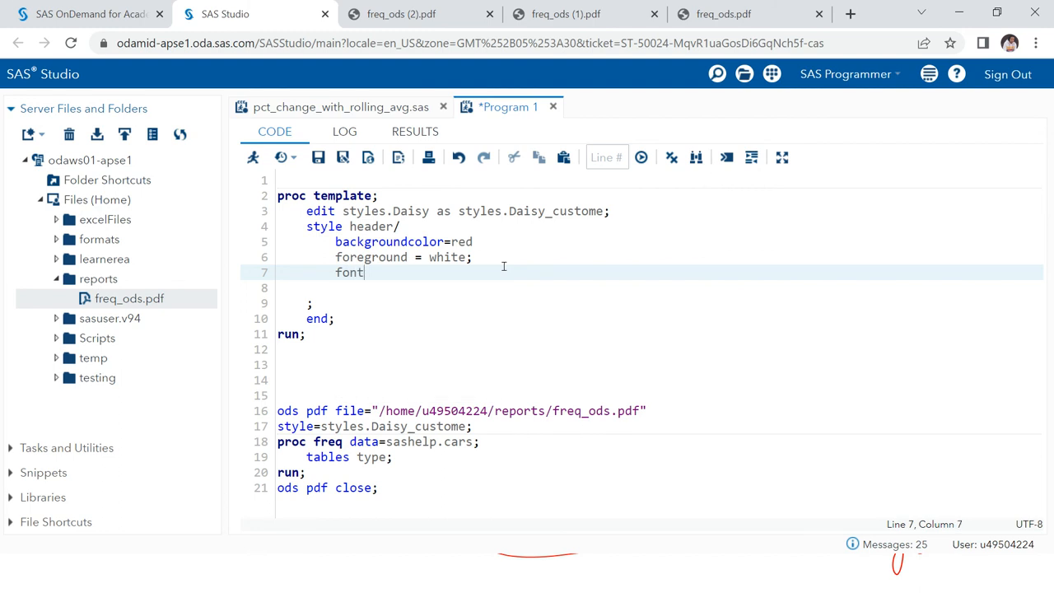
{"action": "type", "text": "_s"}
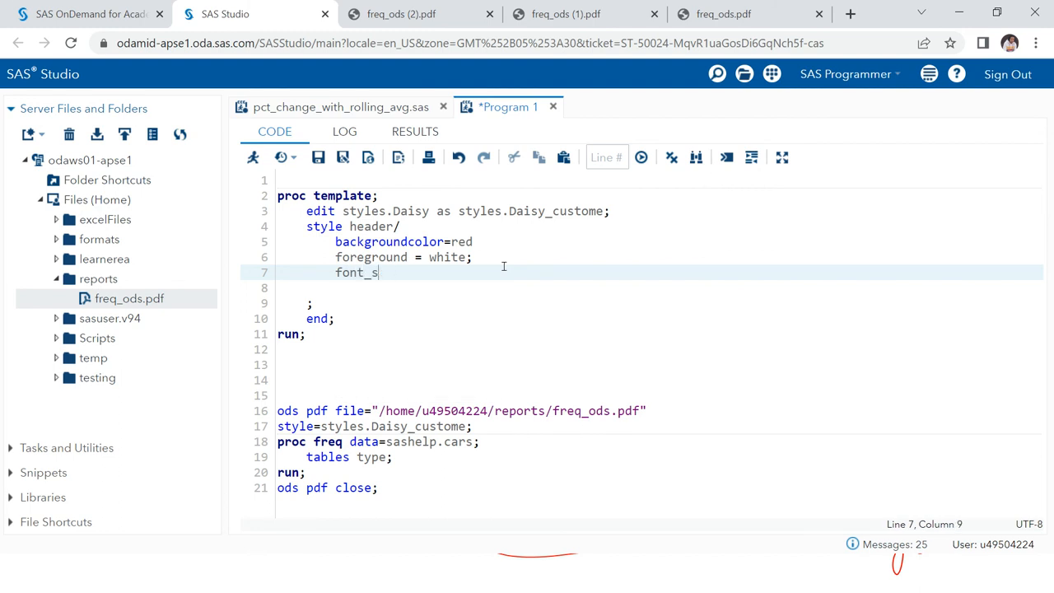
{"action": "type", "text": "ize ="}
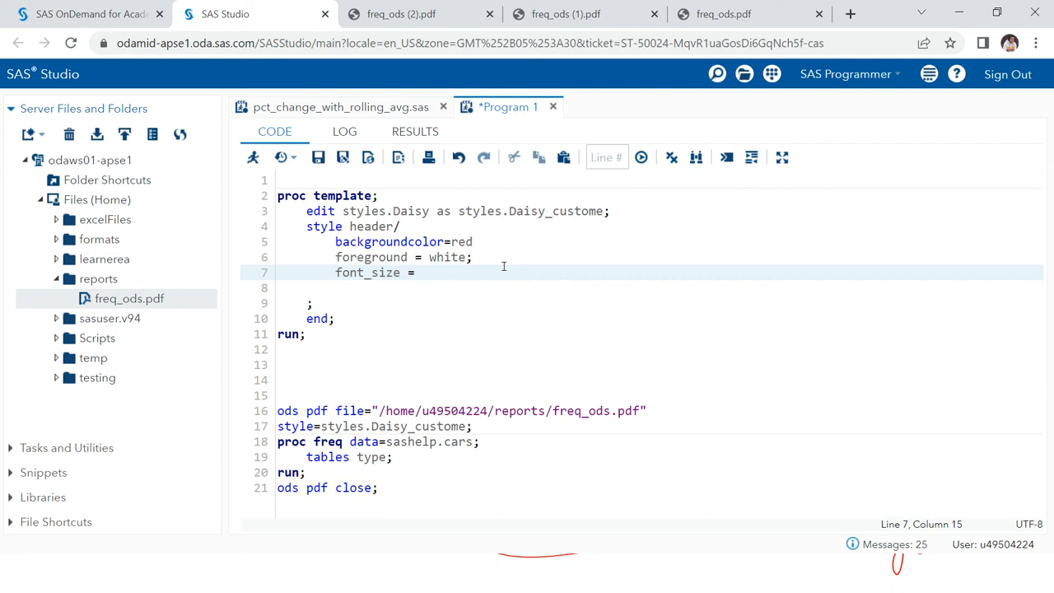
{"action": "type", "text": "10;"}
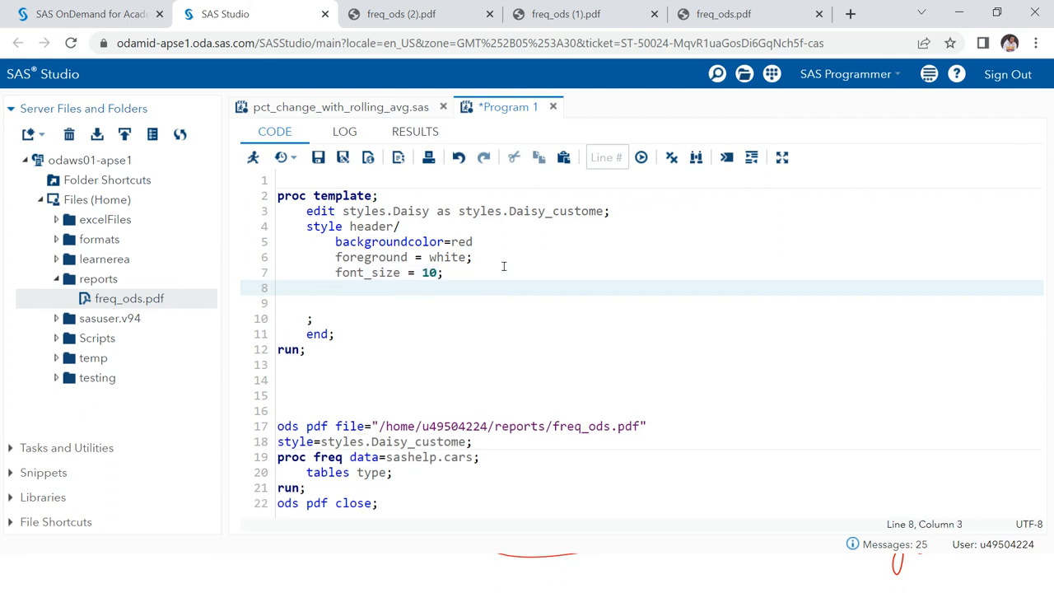
{"action": "type", "text": "font_face = \"Arial"}
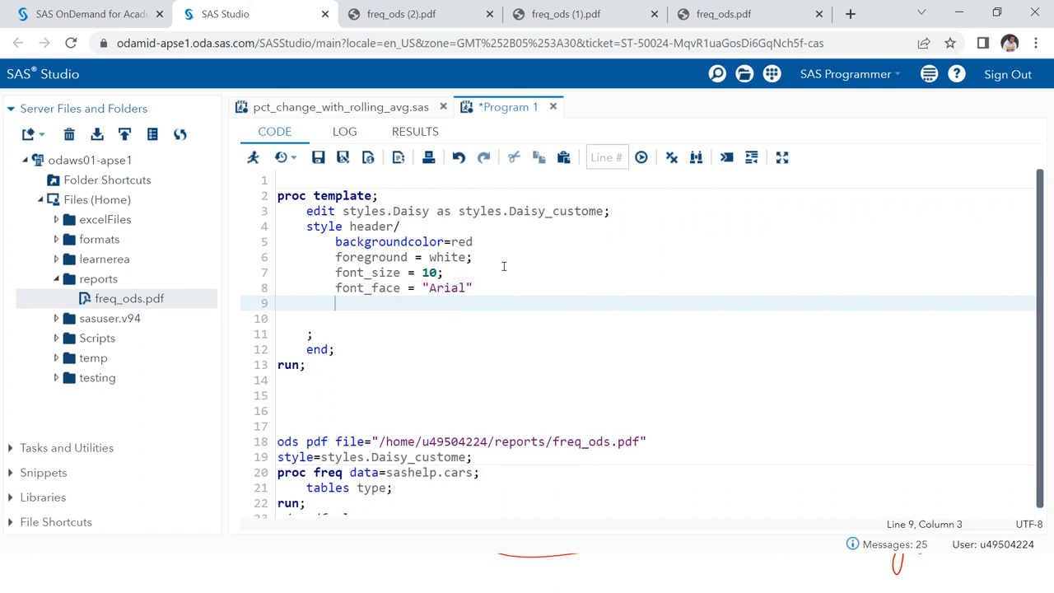
{"action": "type", "text": "font"}
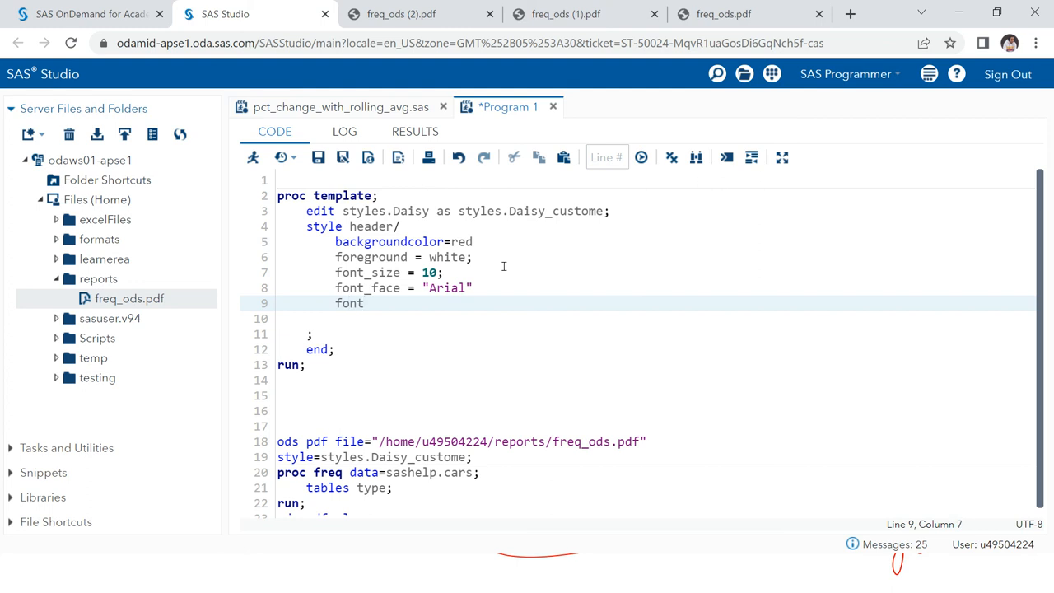
{"action": "type", "text": "_wei"}
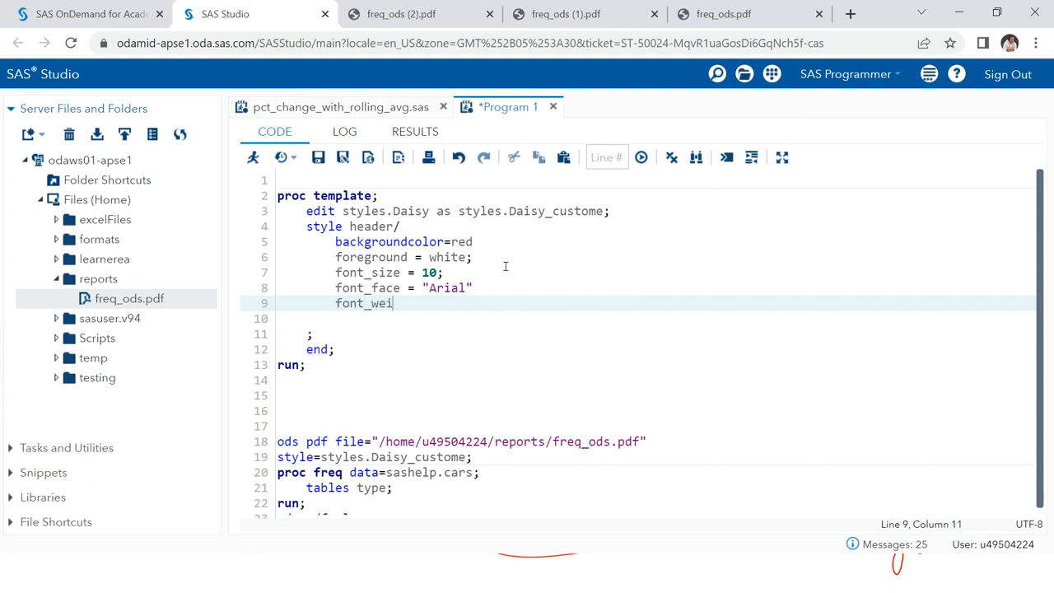
{"action": "type", "text": "ght ="}
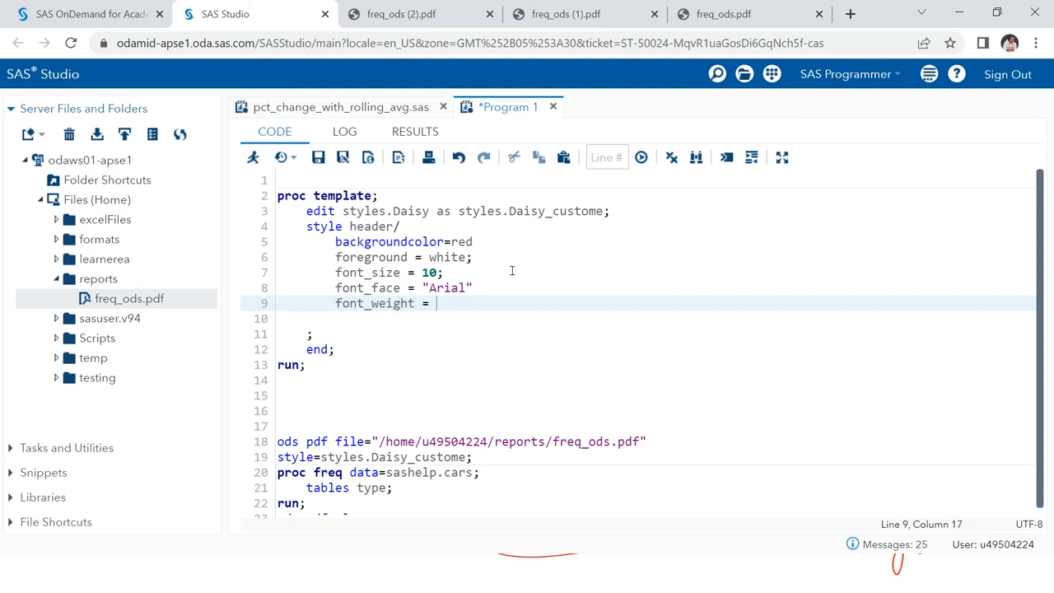
{"action": "type", "text": "bold;"}
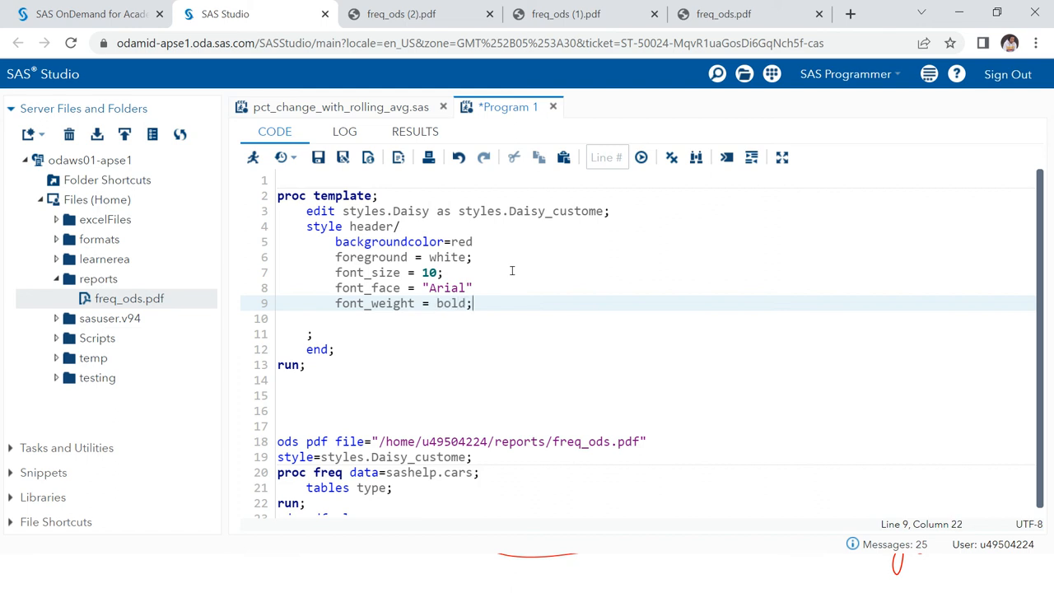
{"action": "key", "text": "Backspace"}
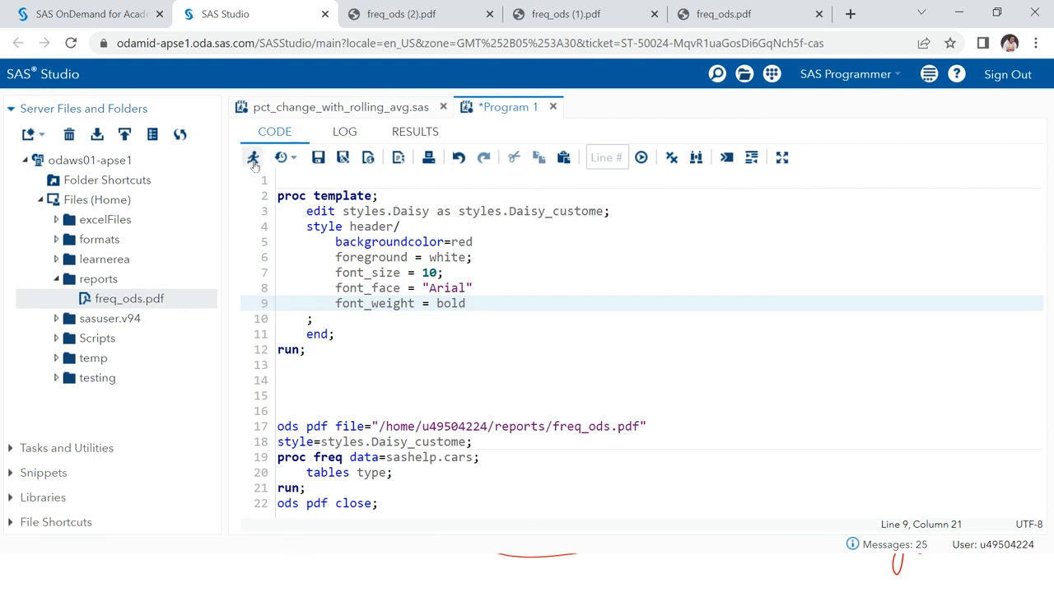
Step: Rerun the program and read ERROR 180-322 in the log before returning to the code
{"action": "left_click", "coordinate": [253, 157]}
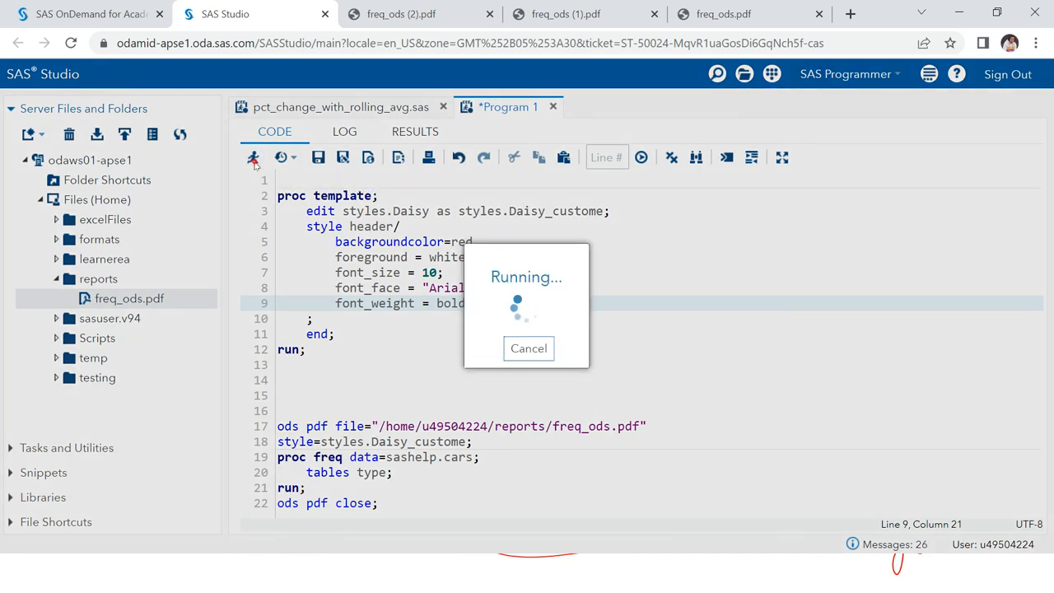
{"action": "left_click", "coordinate": [252, 157]}
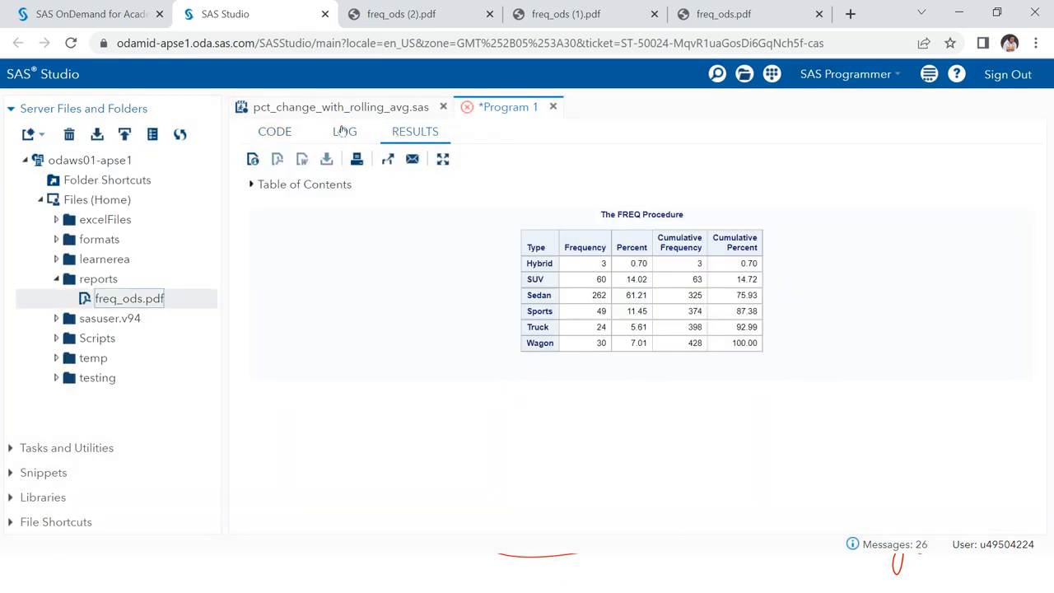
{"action": "left_click", "coordinate": [345, 132]}
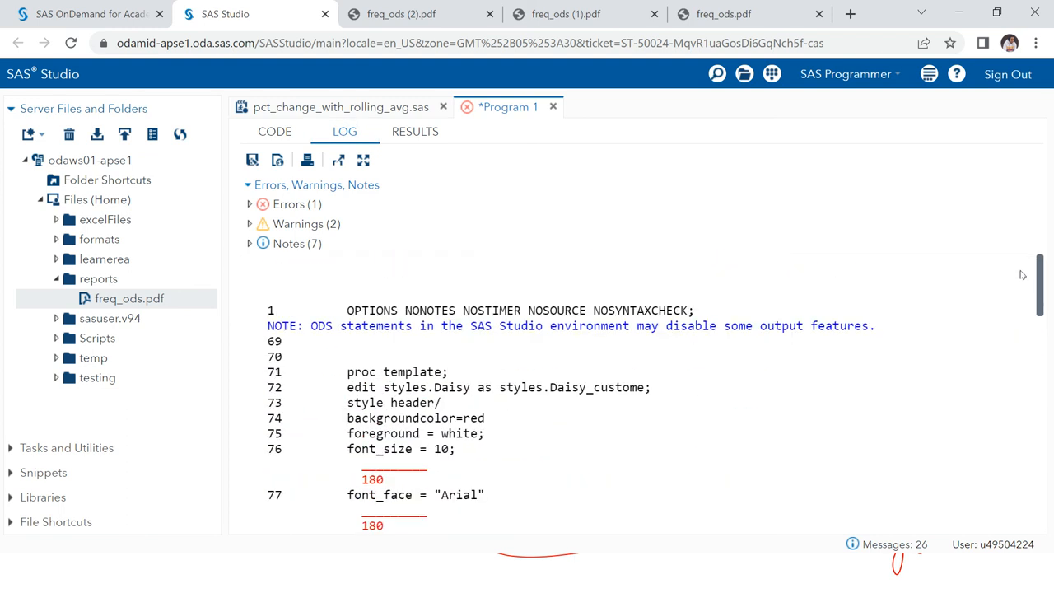
{"action": "scroll", "scroll_direction": "down", "scroll_amount": 3}
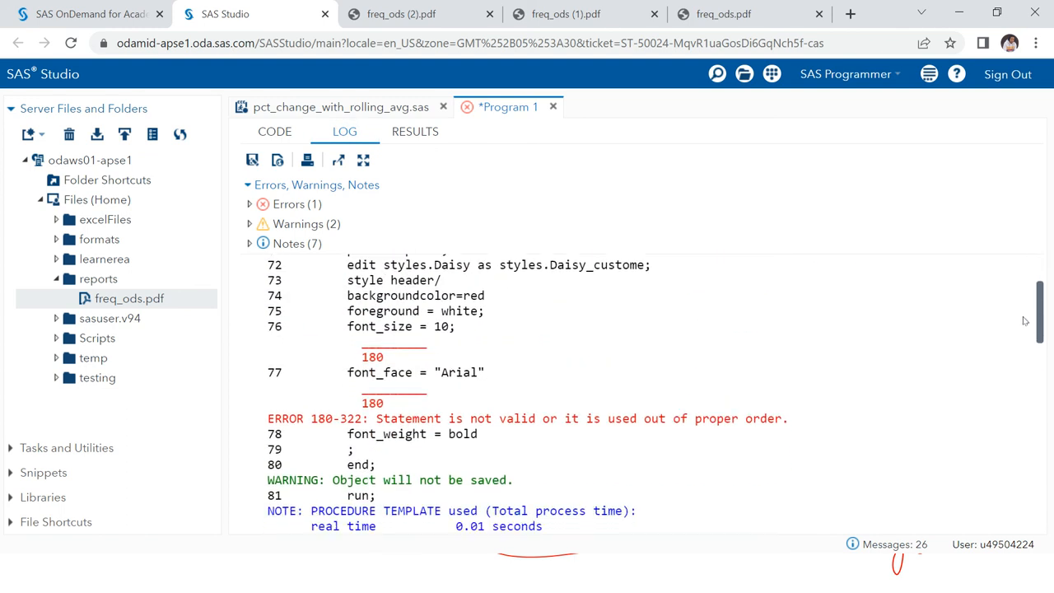
{"action": "scroll", "scroll_direction": "down", "scroll_amount": 3}
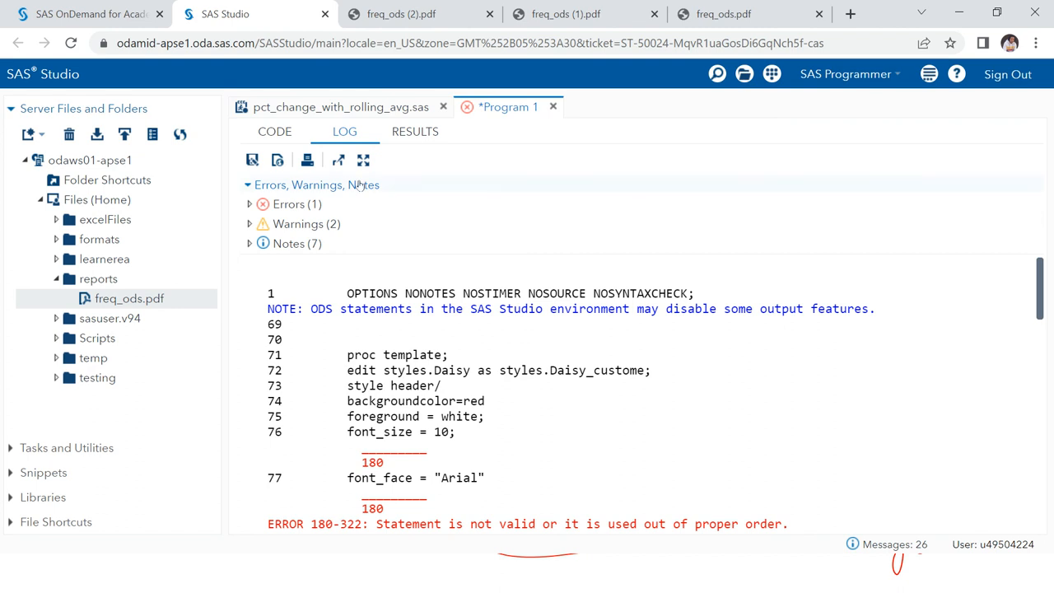
{"action": "left_click", "coordinate": [274, 131]}
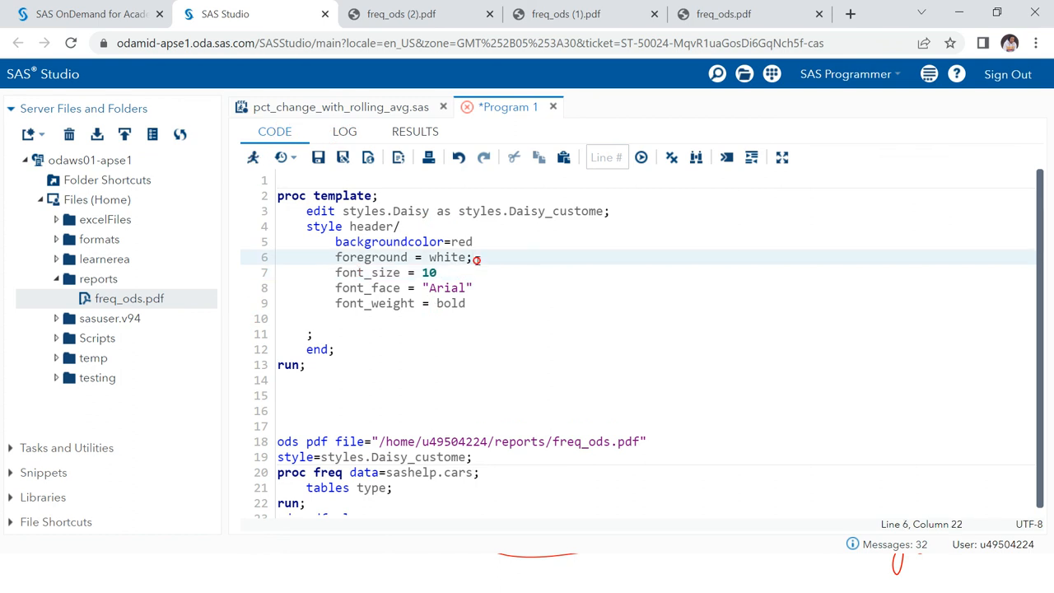
Step: Delete the semicolon after foreground = white and open the re-exported freq_ods.pdf
{"action": "key", "text": "Backspace"}
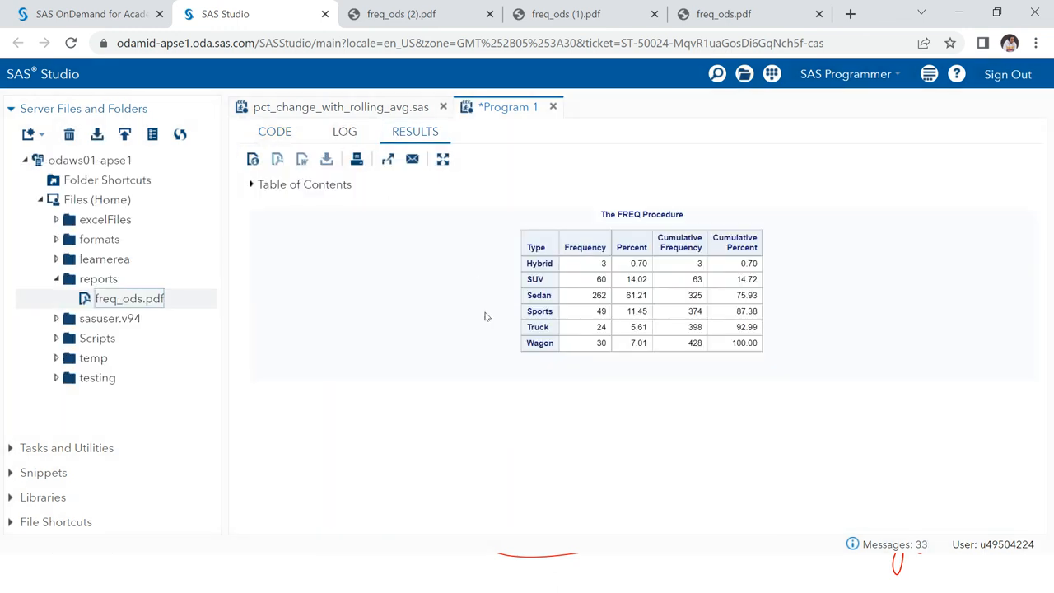
{"action": "left_click", "coordinate": [128, 299]}
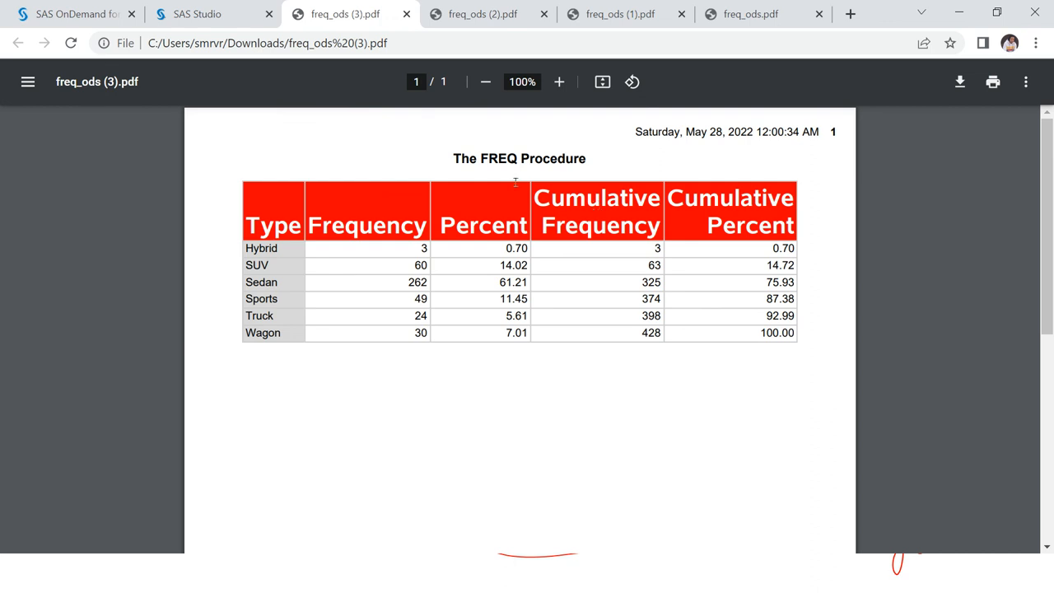
Step: Compare the header-style code against freq_ods (3).pdf, finishing on Program 1's code
{"action": "left_click", "coordinate": [196, 14]}
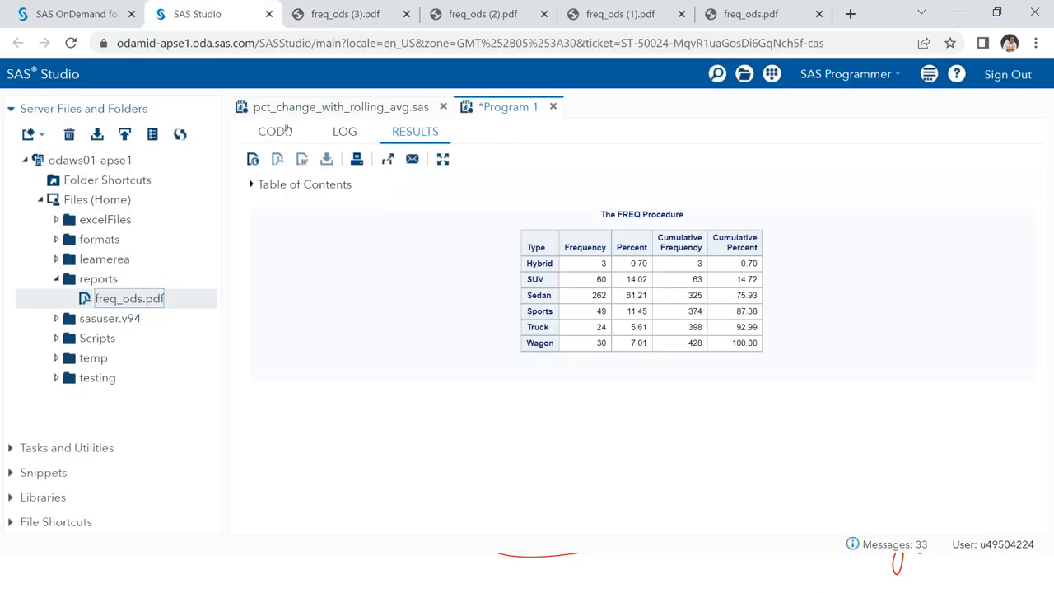
{"action": "left_click", "coordinate": [274, 131]}
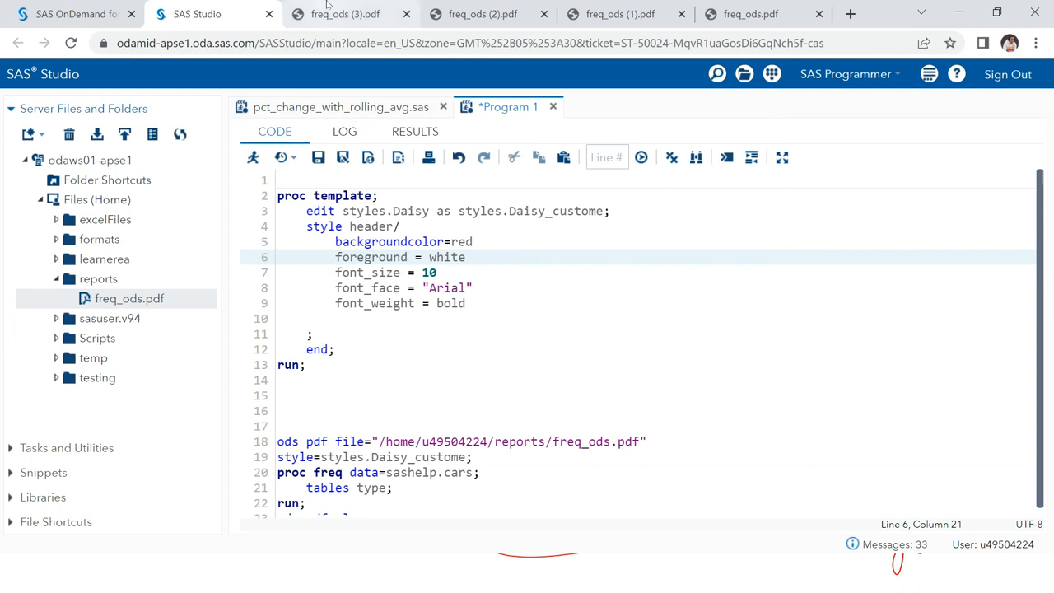
{"action": "left_click", "coordinate": [344, 14]}
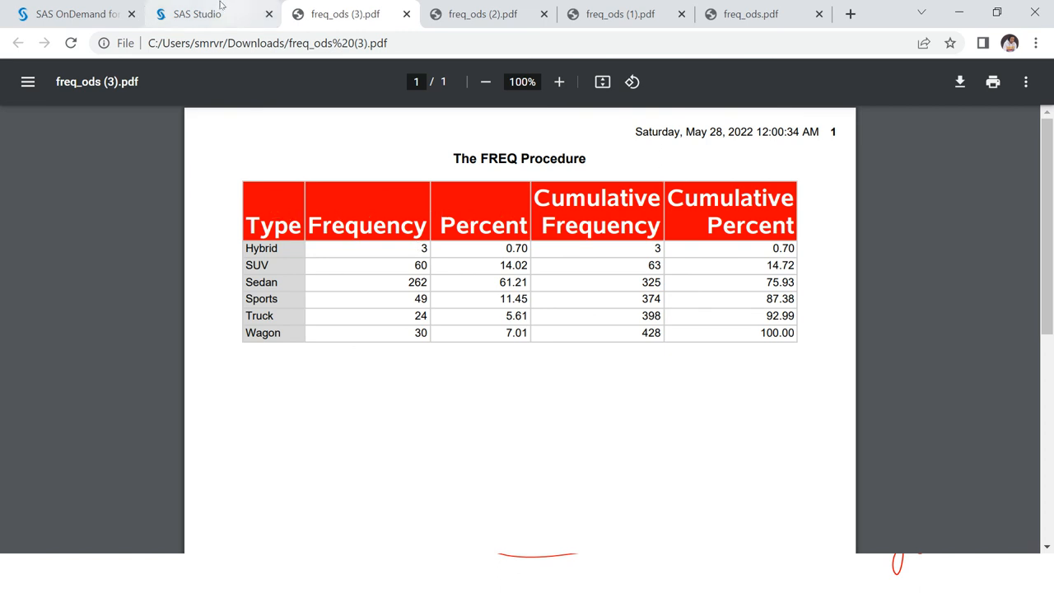
{"action": "left_click", "coordinate": [197, 14]}
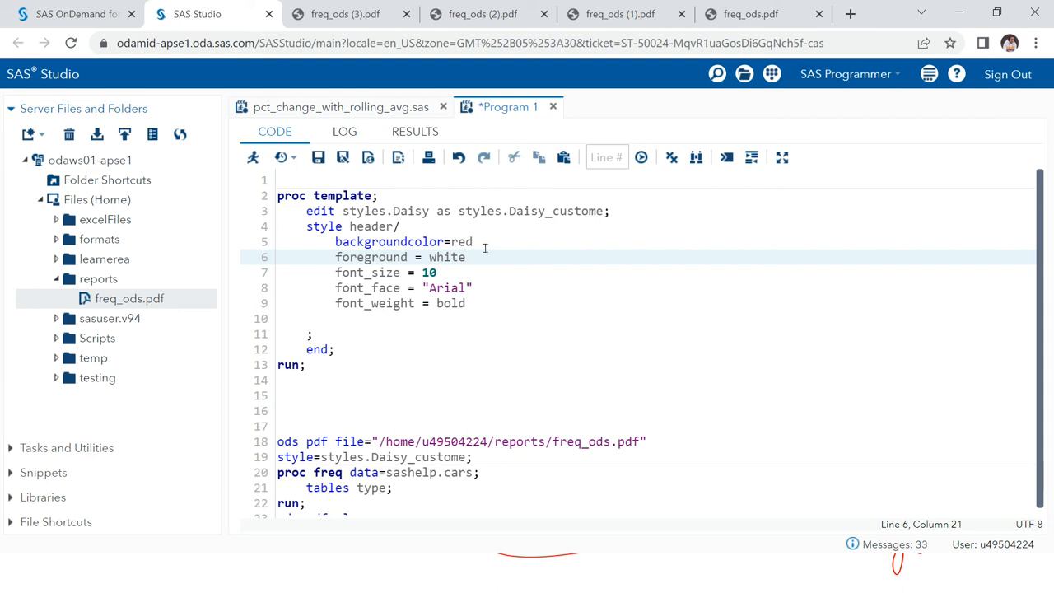
{"action": "left_click", "coordinate": [344, 14]}
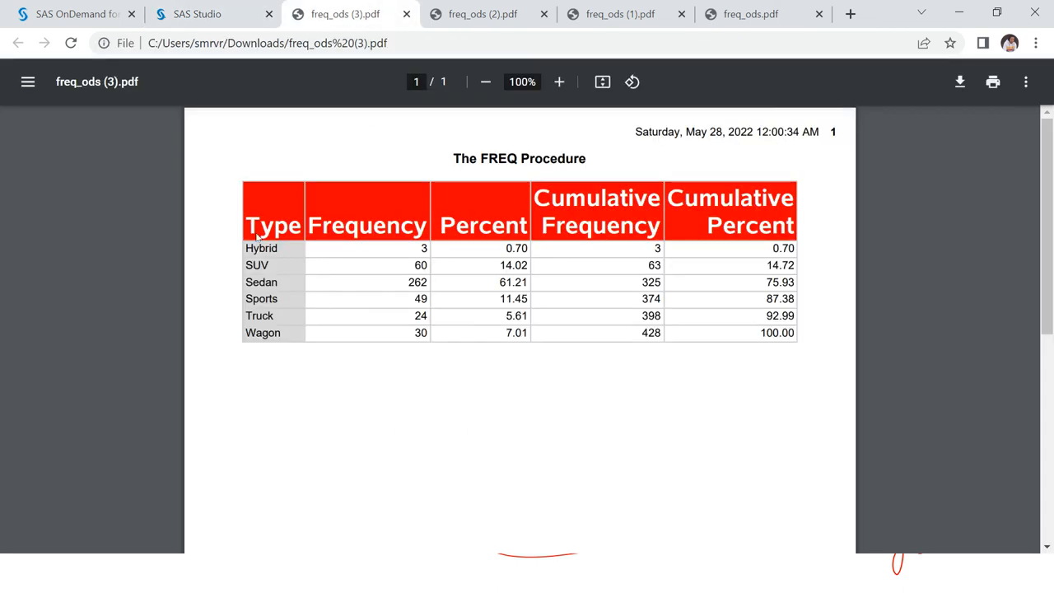
{"action": "mouse_move", "coordinate": [271, 248]}
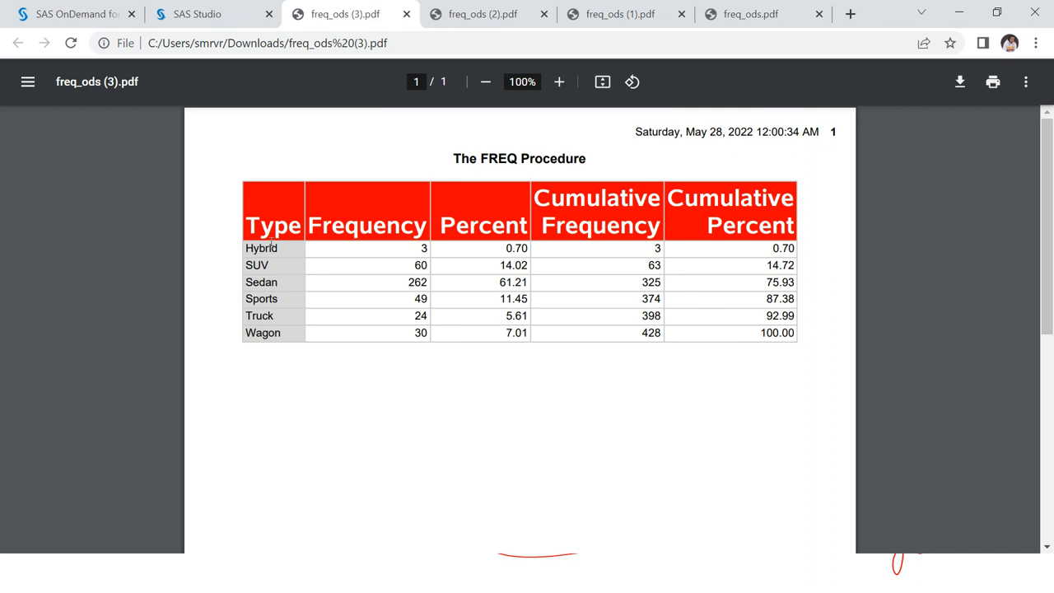
{"action": "mouse_move", "coordinate": [285, 384]}
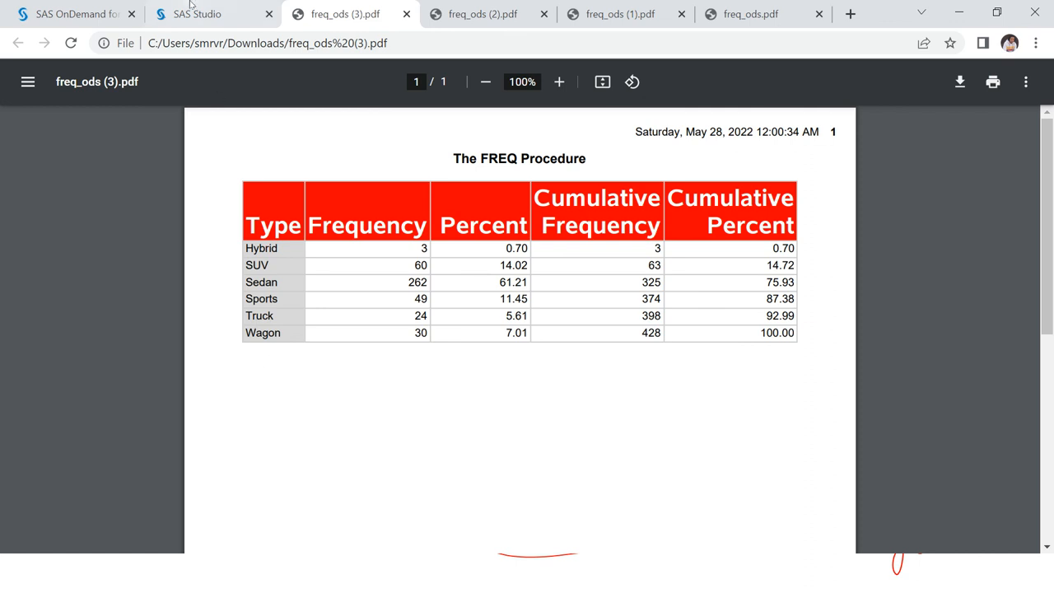
{"action": "left_click", "coordinate": [198, 14]}
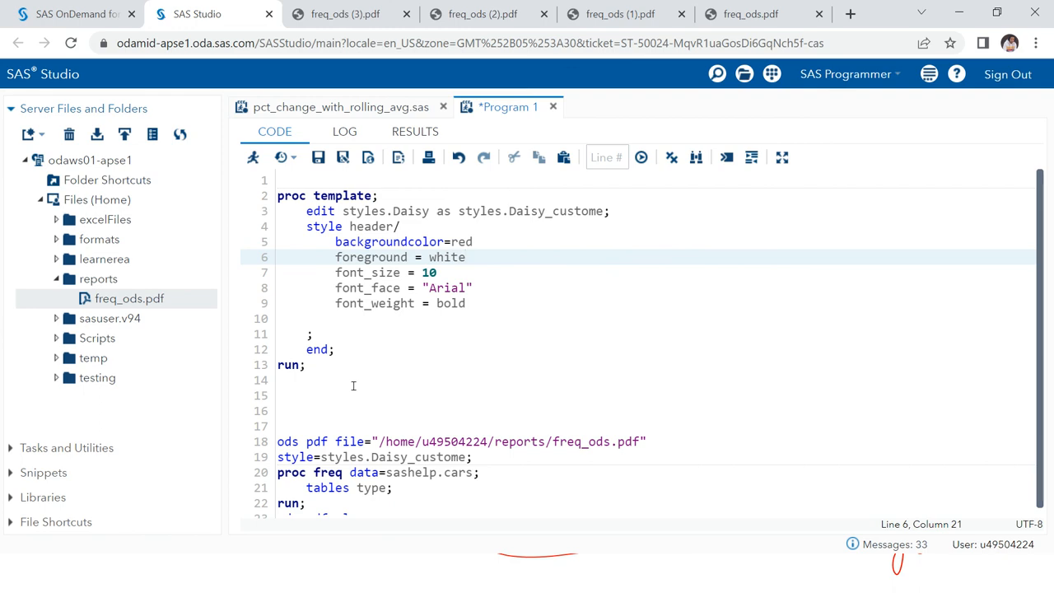